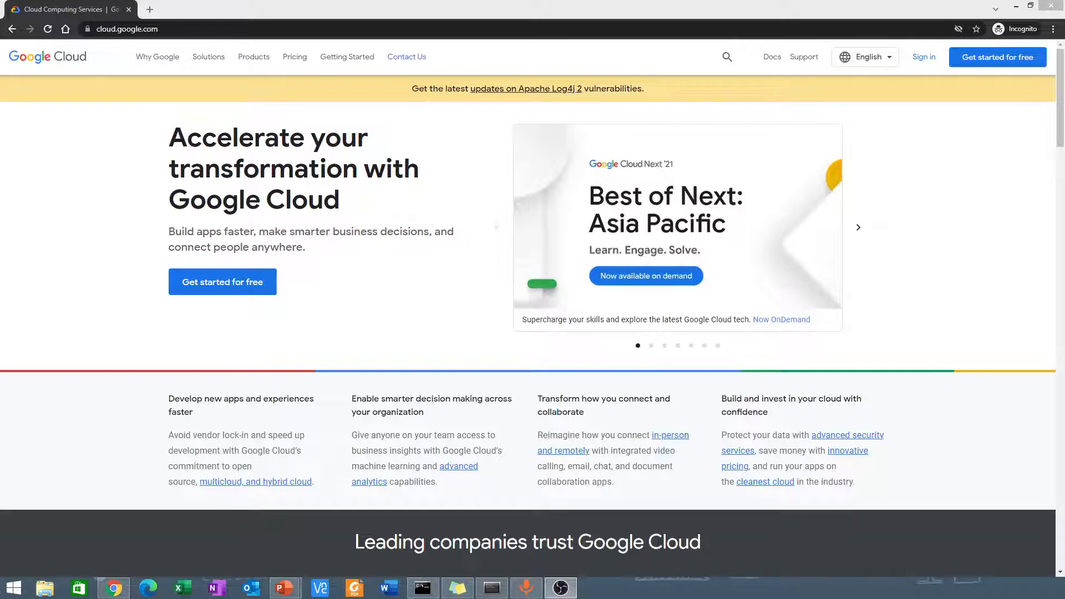
mouse_move(334, 90)
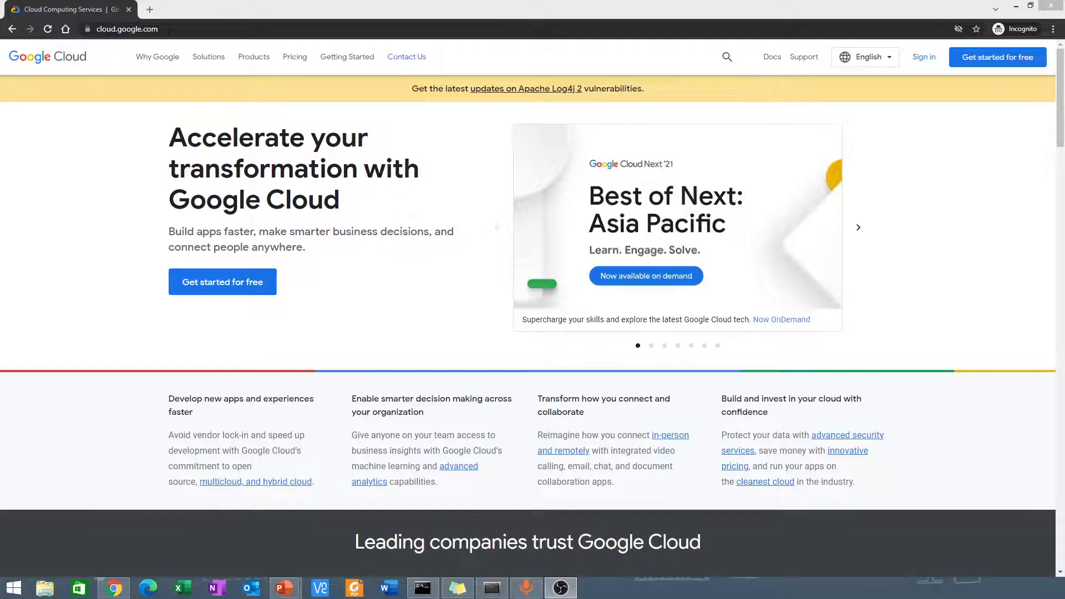
mouse_move(419, 217)
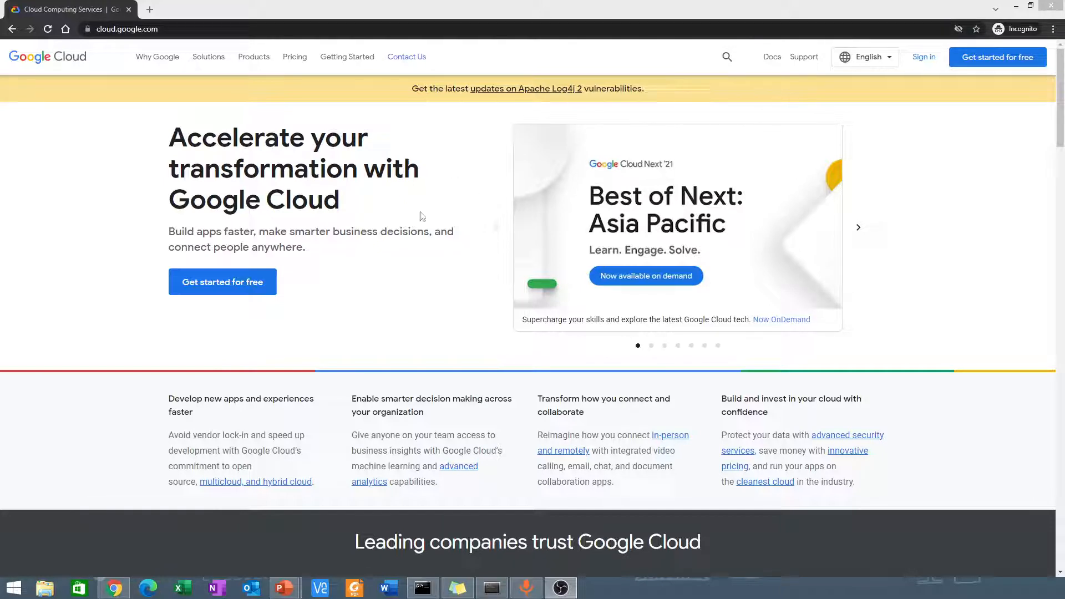
mouse_move(803, 99)
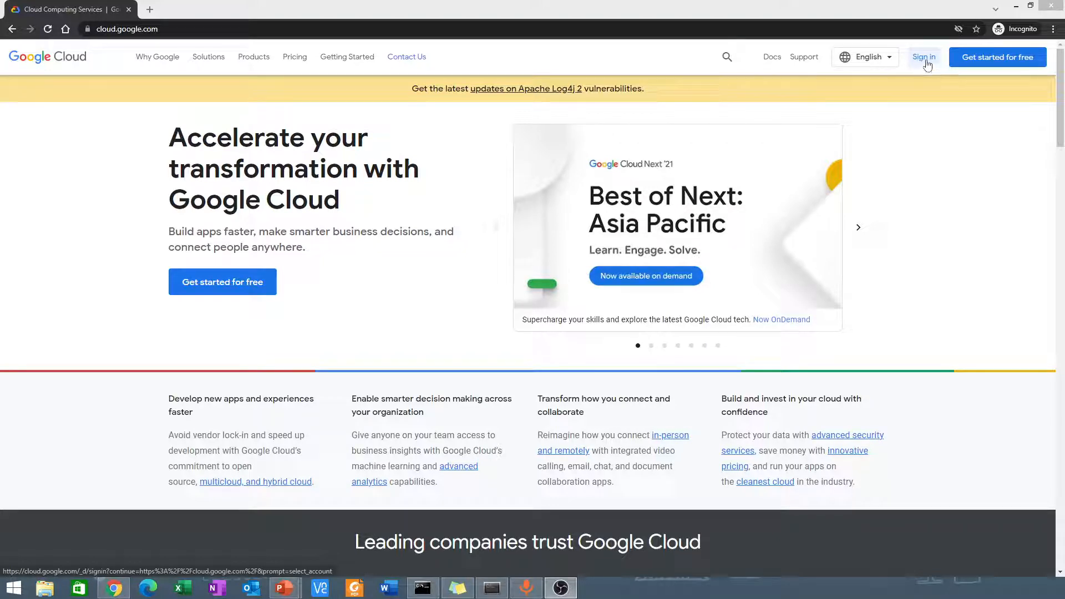
mouse_move(927, 68)
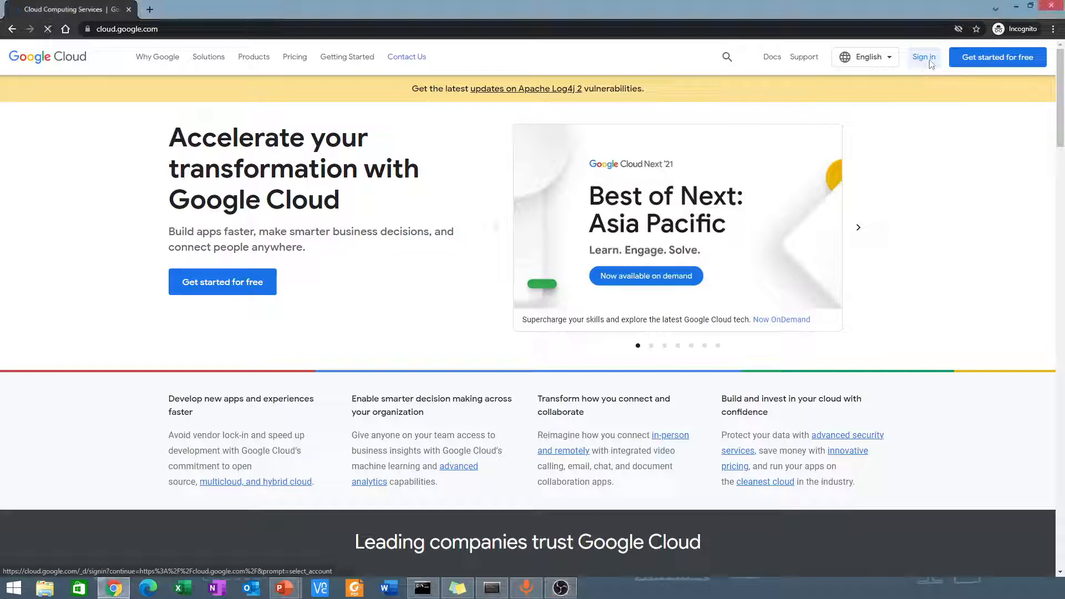
Sign in to Google Cloud with the existing Google account listed on the Choose an account page
left_click(924, 57)
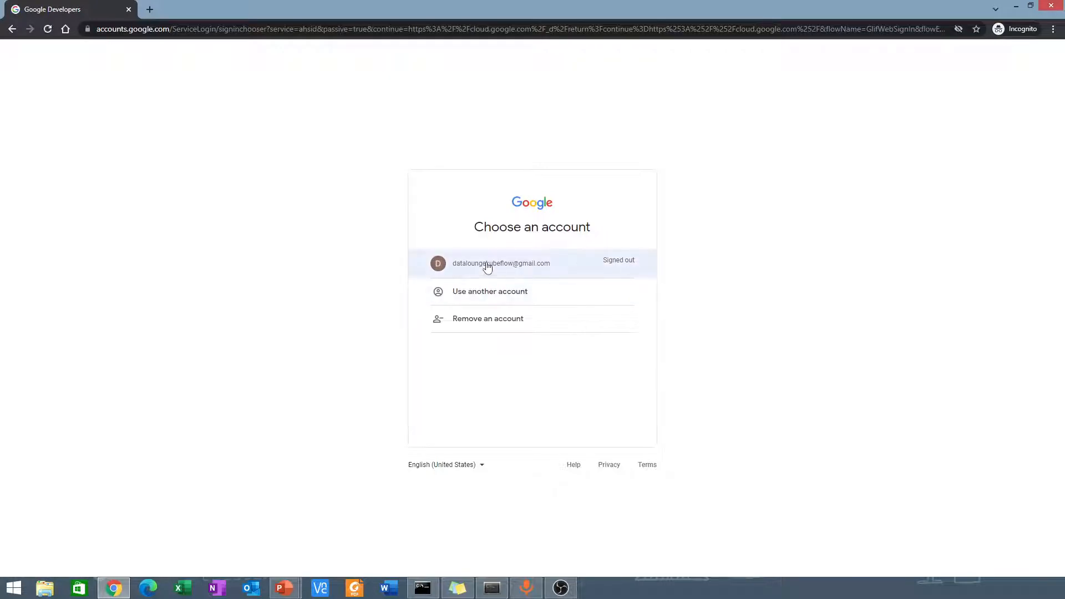
mouse_move(499, 266)
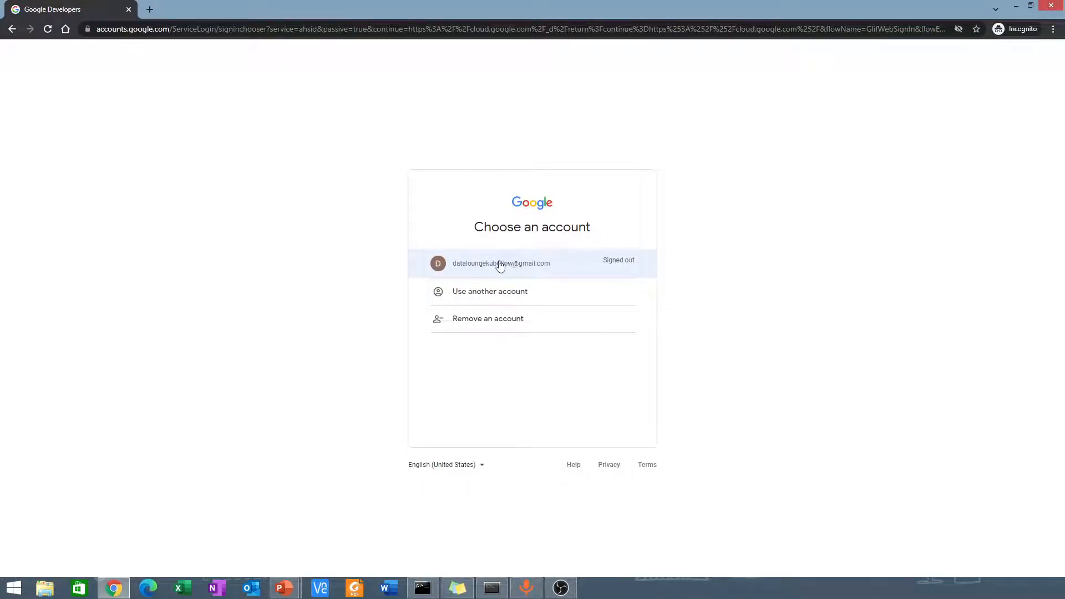
mouse_move(486, 272)
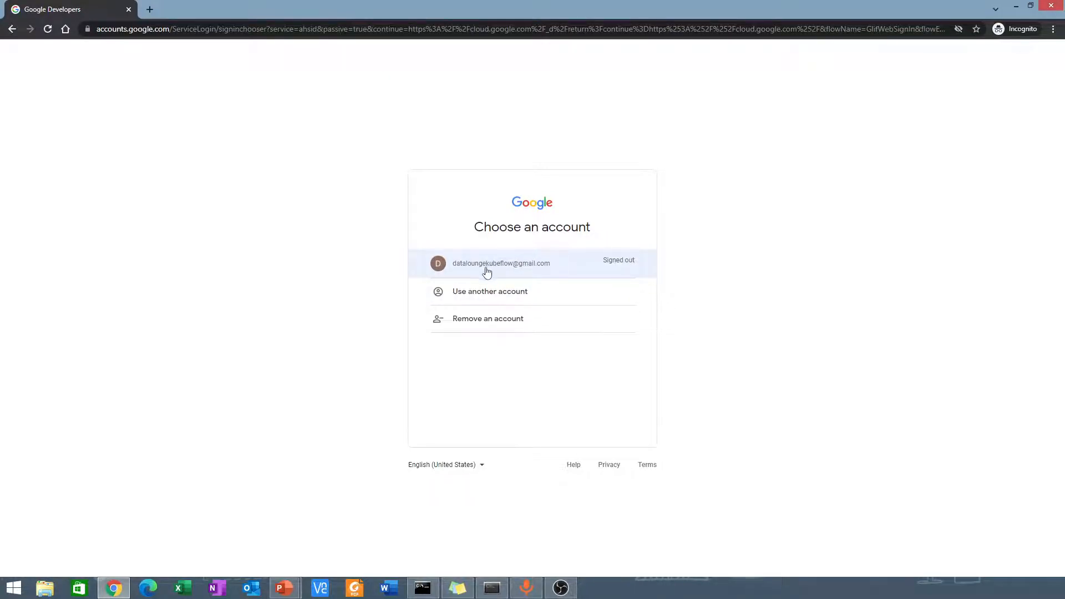
mouse_move(509, 272)
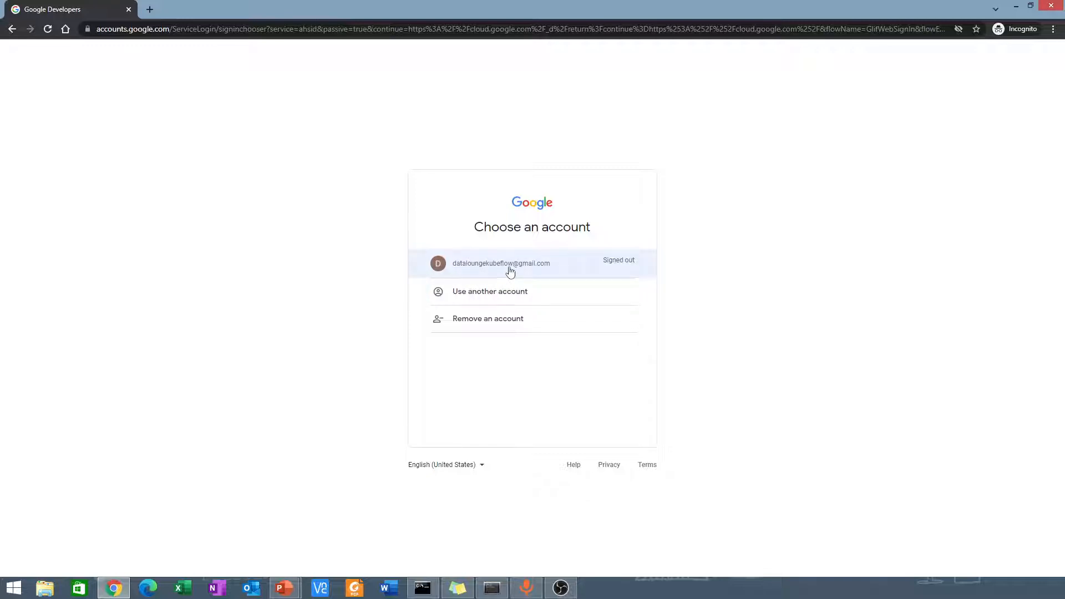
left_click(500, 264)
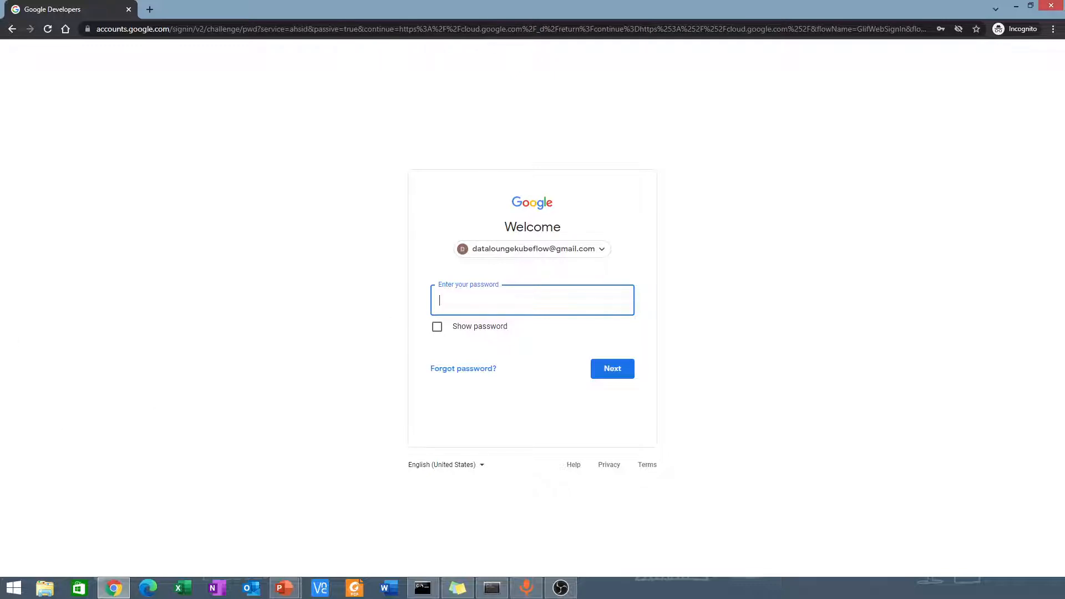
left_click(610, 368)
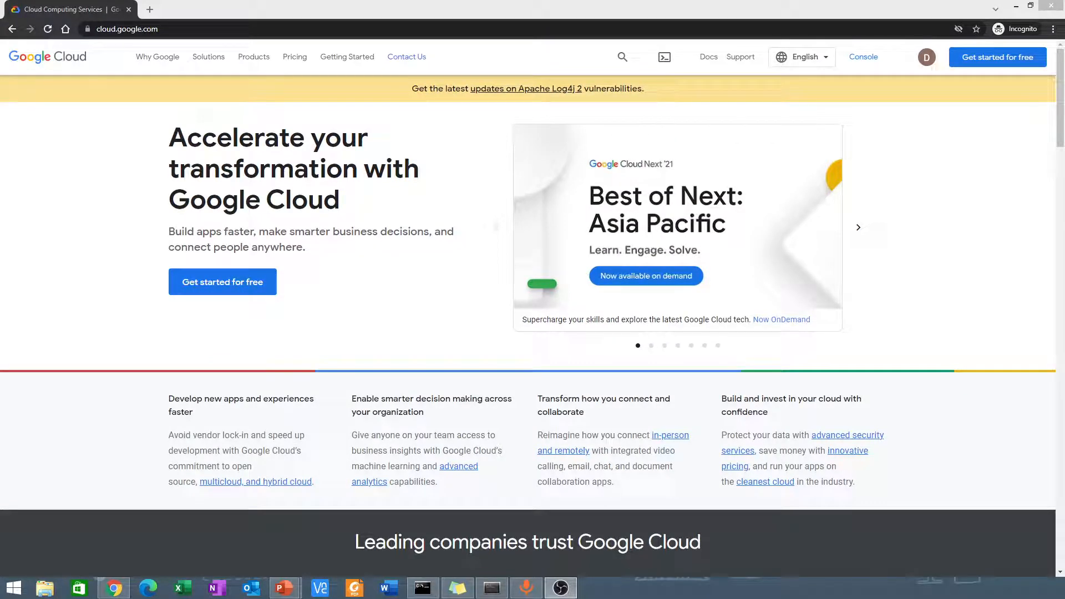
mouse_move(407, 102)
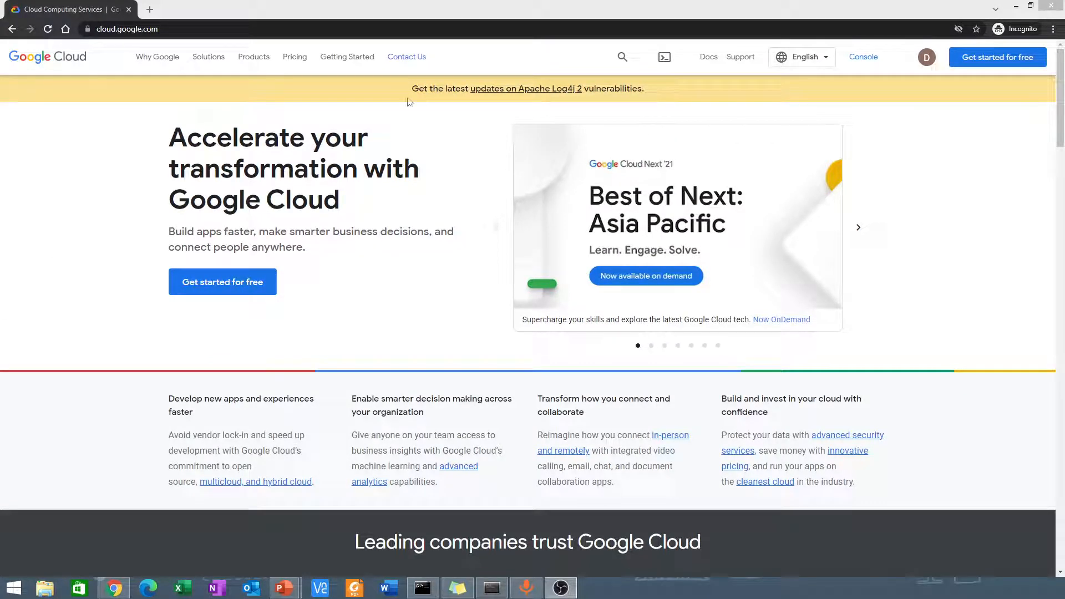
mouse_move(863, 57)
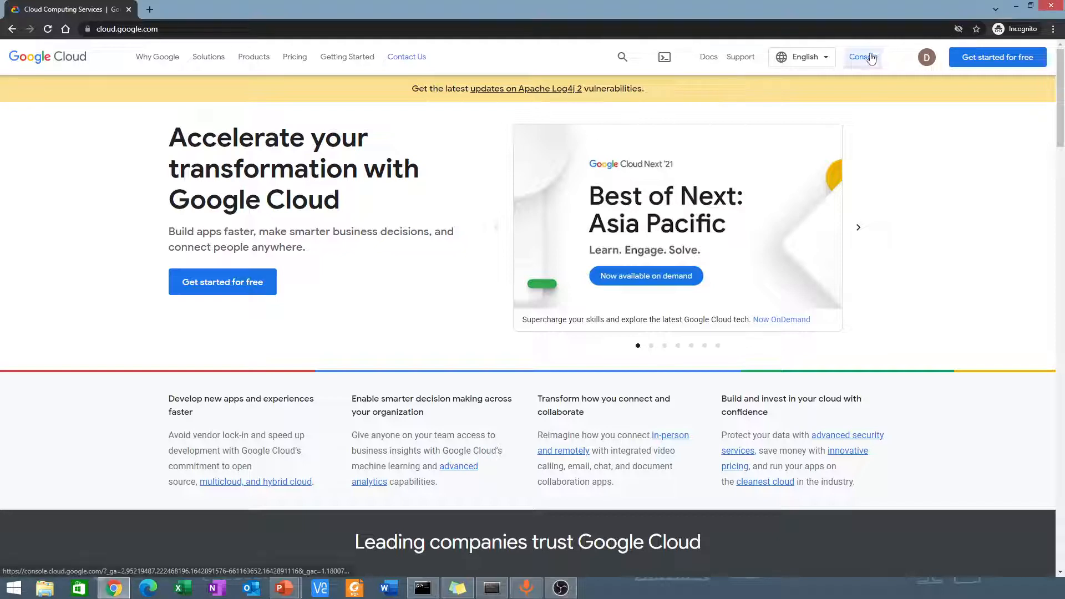
Go to the Cloud console from the signed-in homepage's top bar
left_click(863, 56)
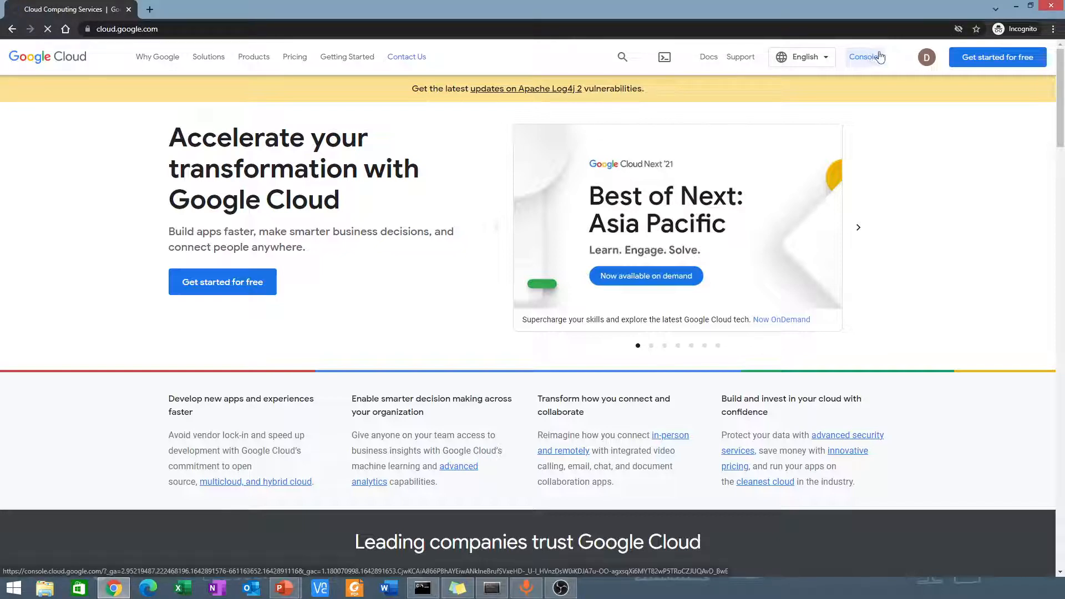
Load the console Home dashboard for My First Project with project info, APIs and status cards
left_click(865, 57)
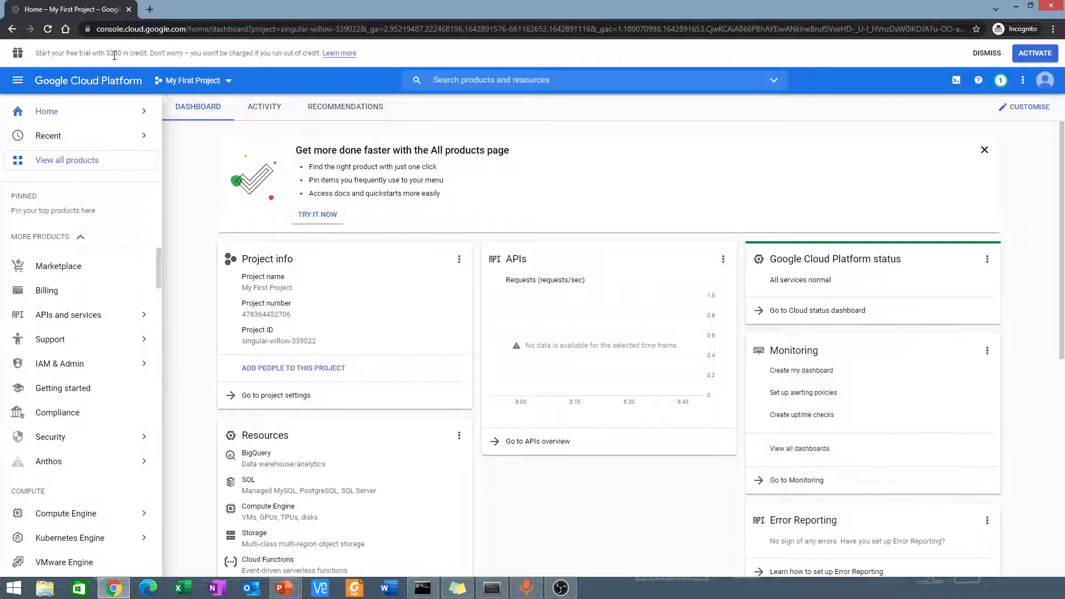
mouse_move(198, 67)
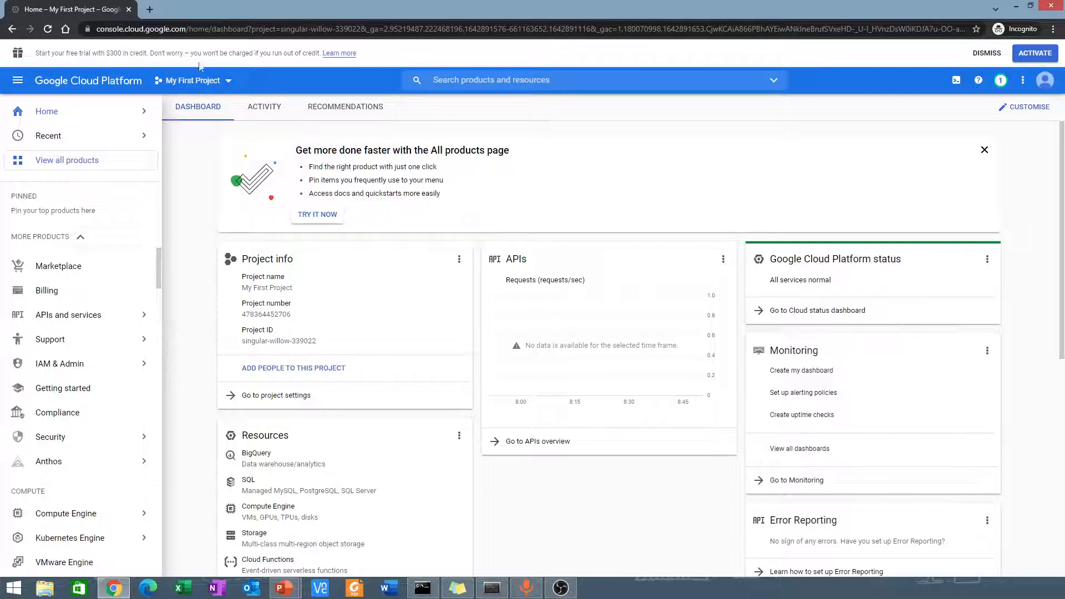
mouse_move(585, 225)
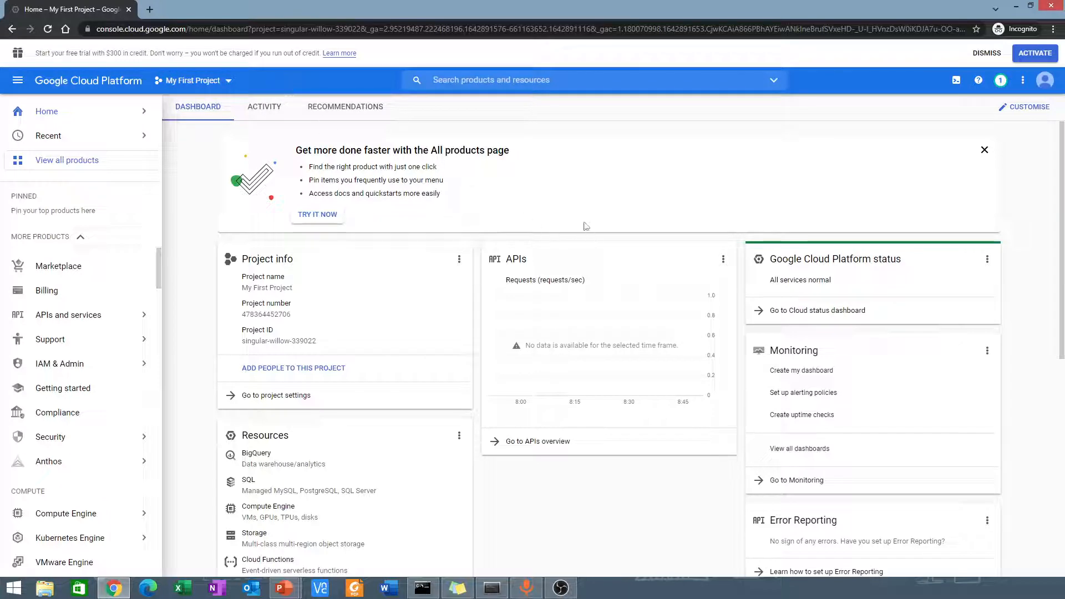
mouse_move(358, 302)
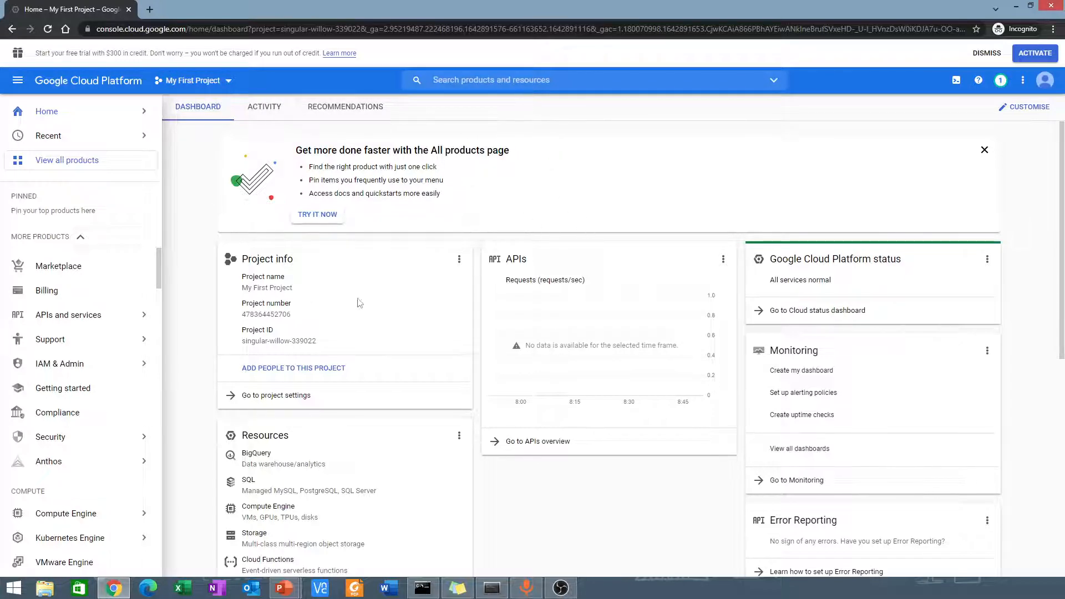
mouse_move(401, 237)
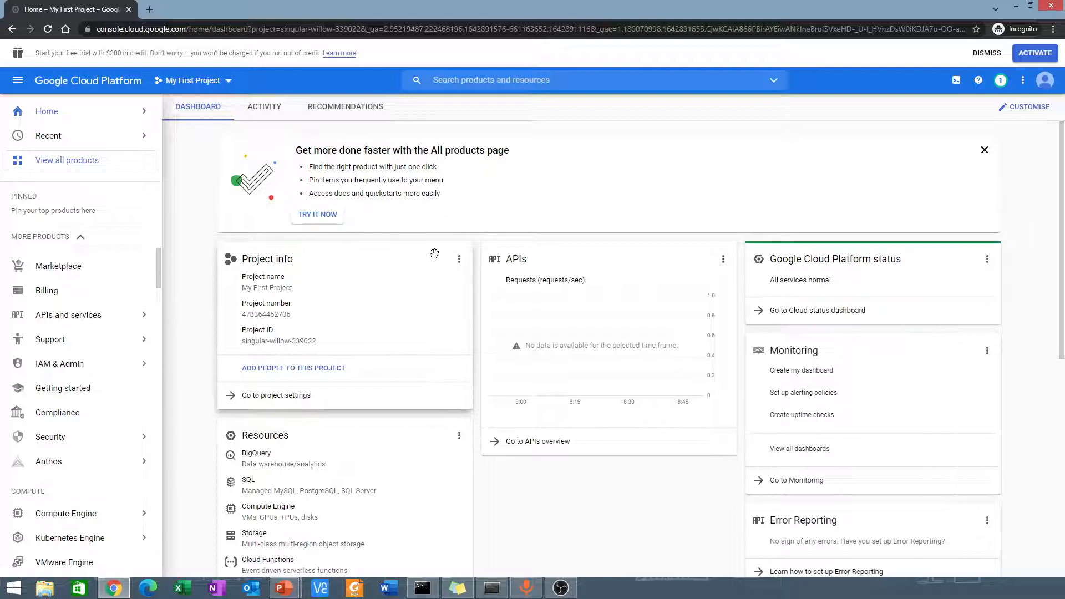
mouse_move(302, 302)
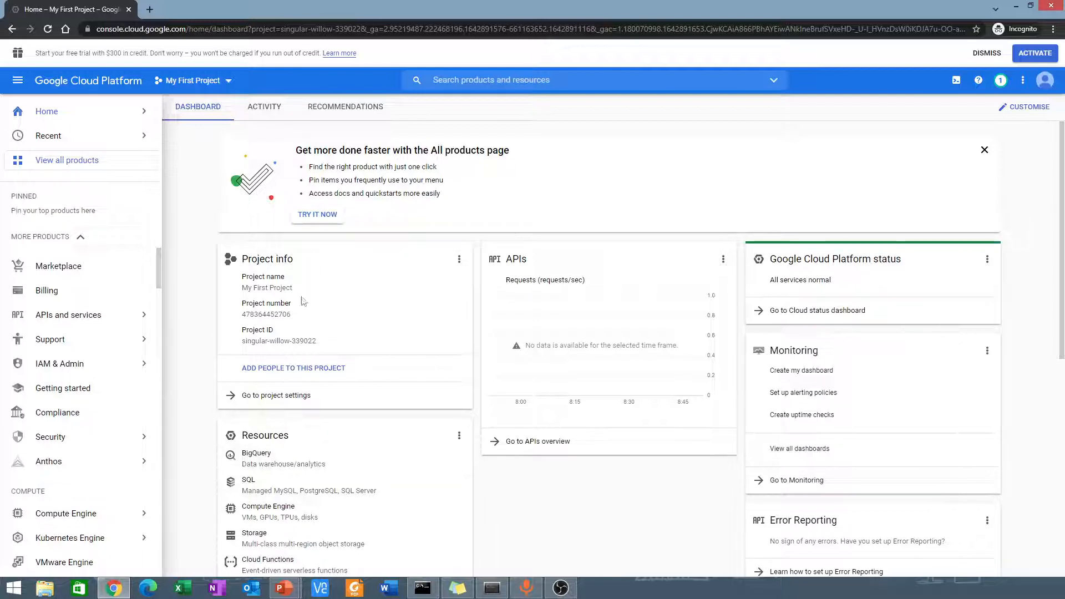
mouse_move(372, 292)
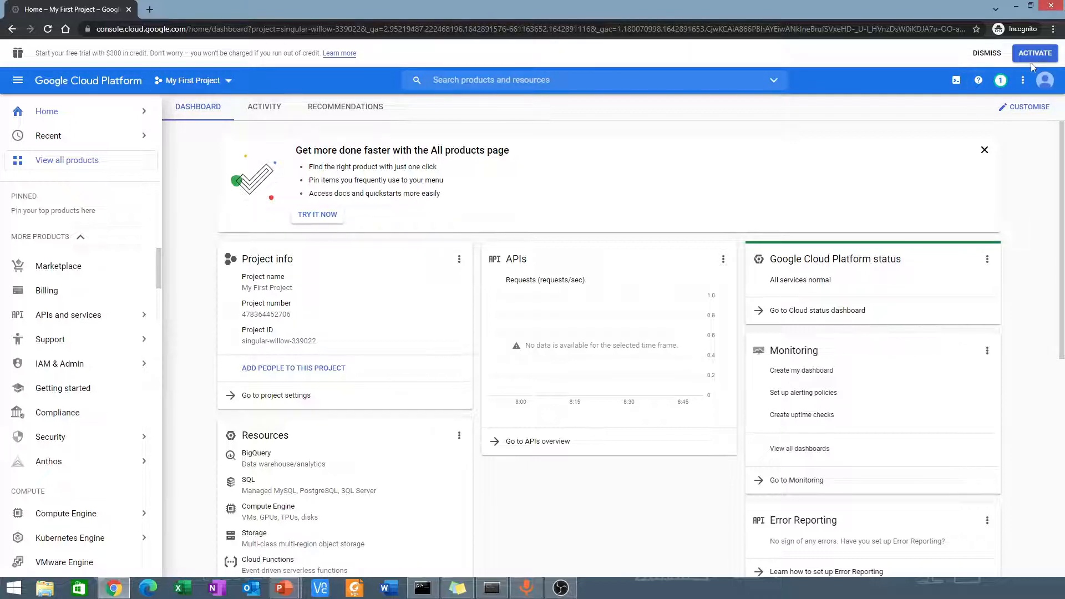
Activate the free trial and fill step 1 with Personal project, Australia and the Terms of Service accepted
left_click(1034, 53)
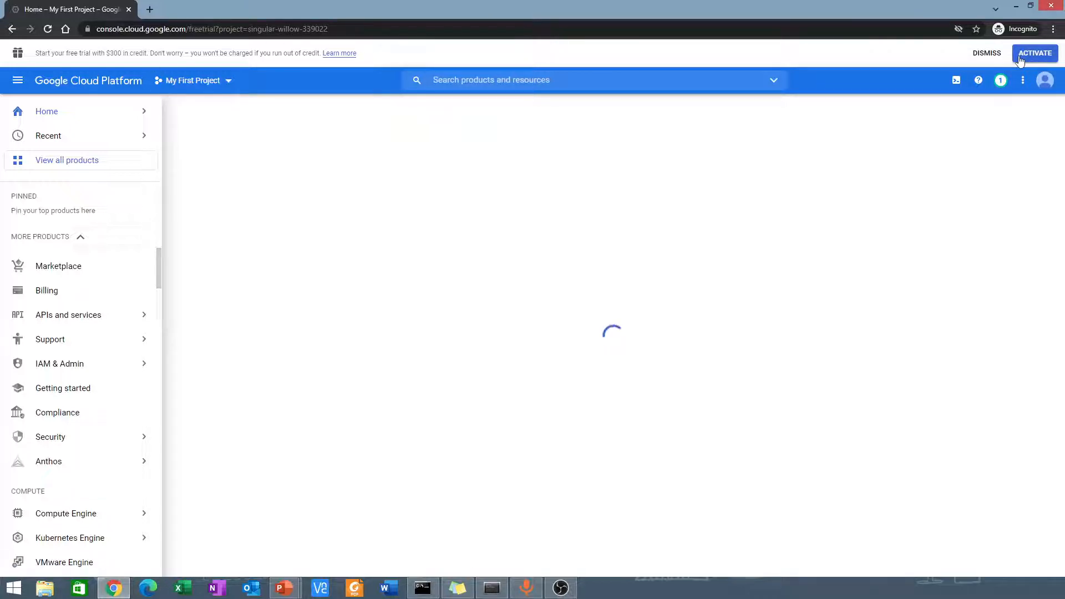
left_click(1034, 54)
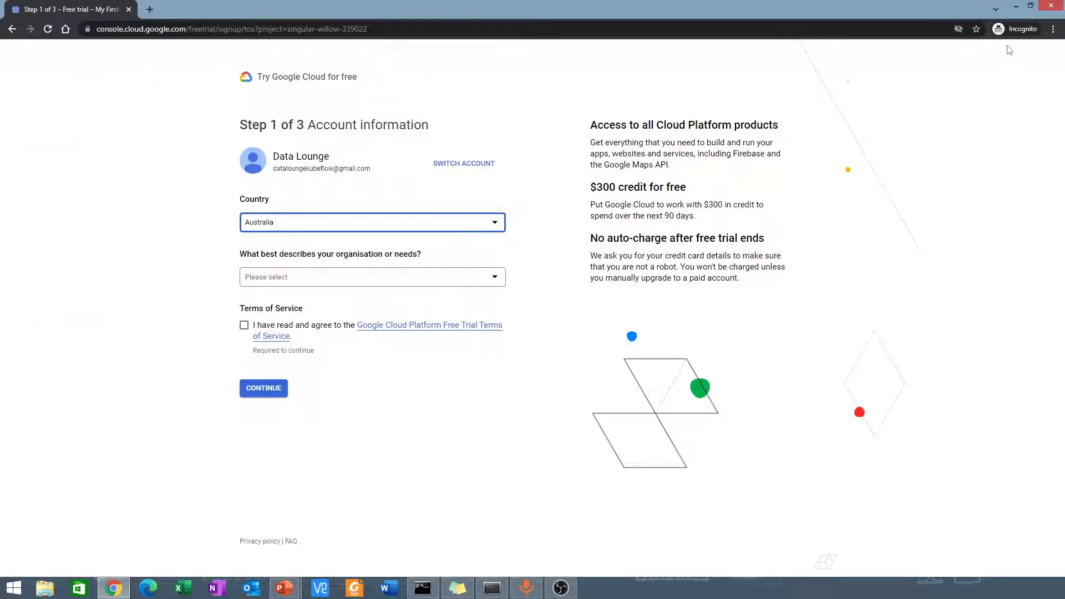
mouse_move(419, 155)
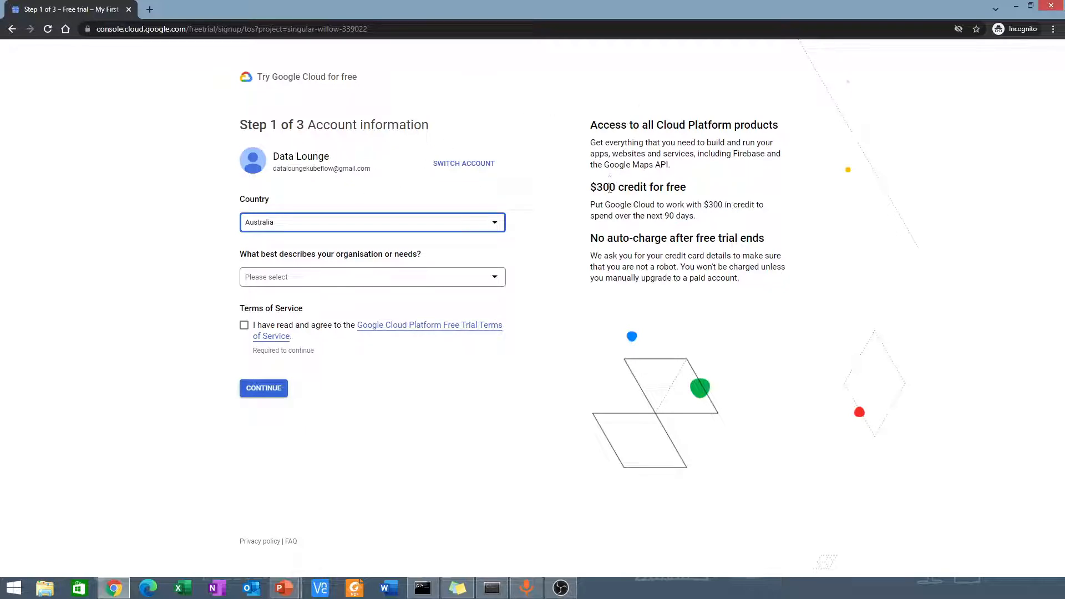
mouse_move(458, 288)
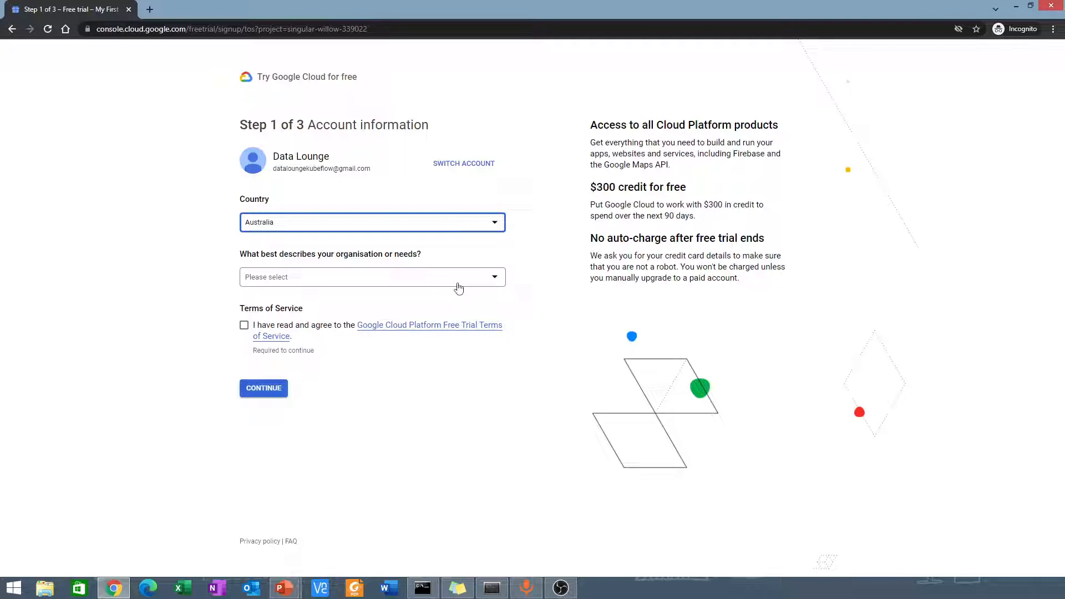
left_click(372, 276)
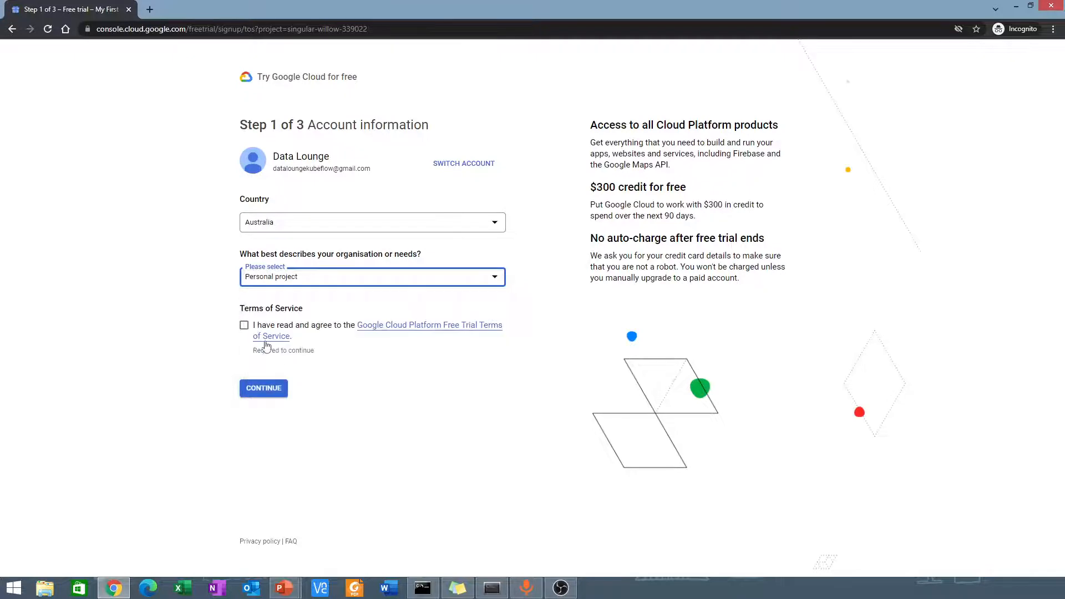
left_click(244, 325)
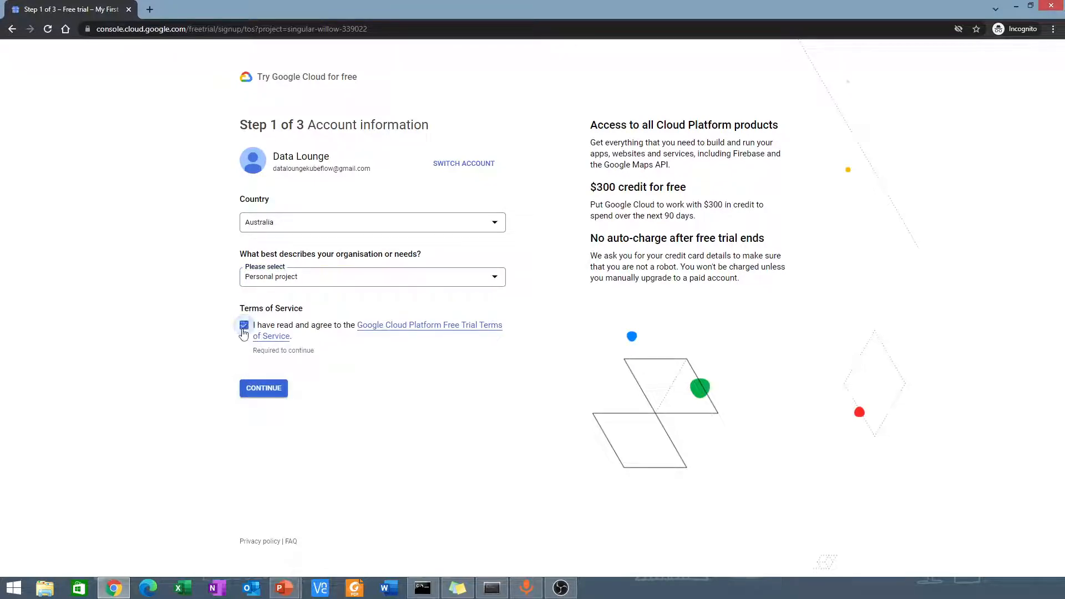
left_click(244, 325)
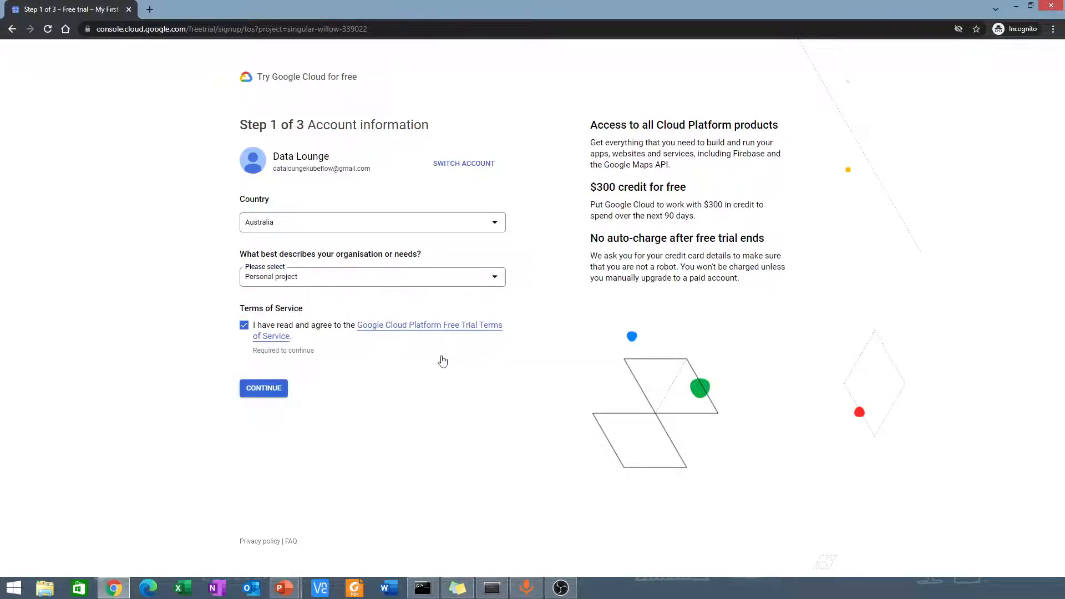
mouse_move(409, 385)
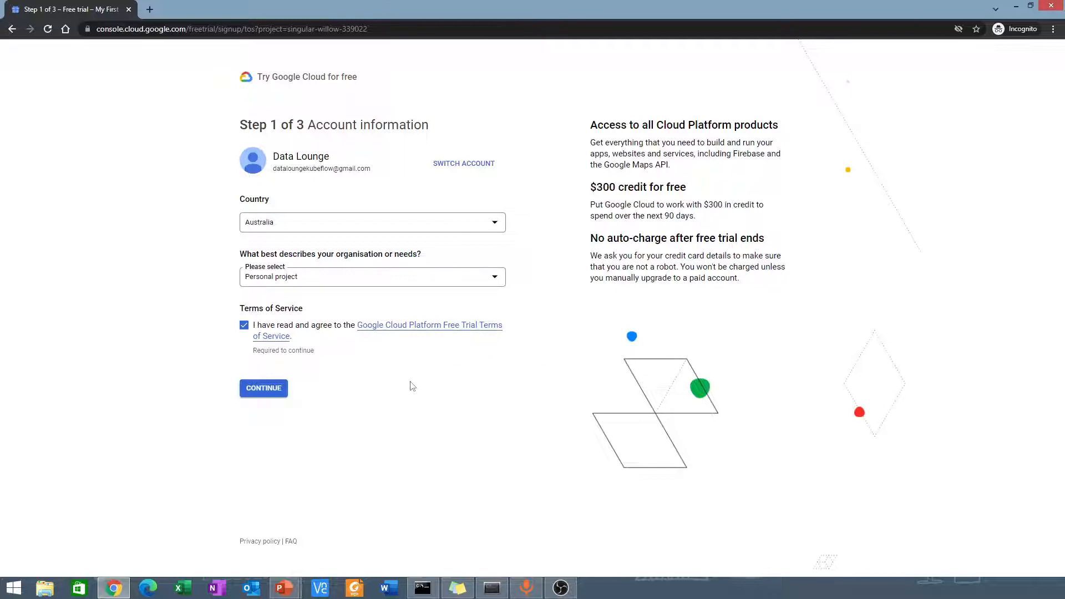
mouse_move(228, 427)
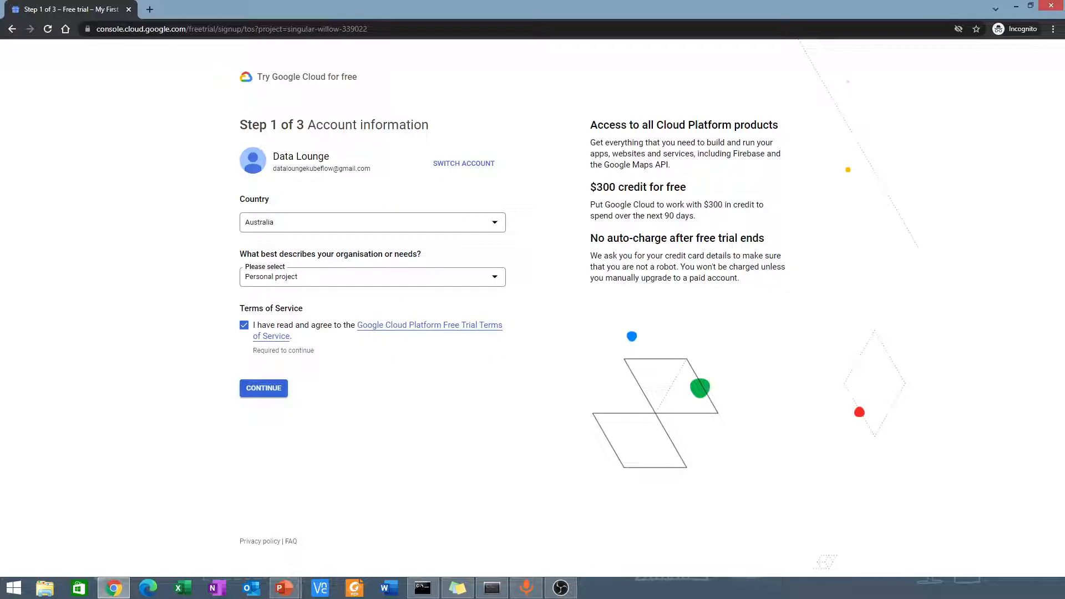
Advance the free-trial signup to step 2 of 3, phone verification
left_click(264, 388)
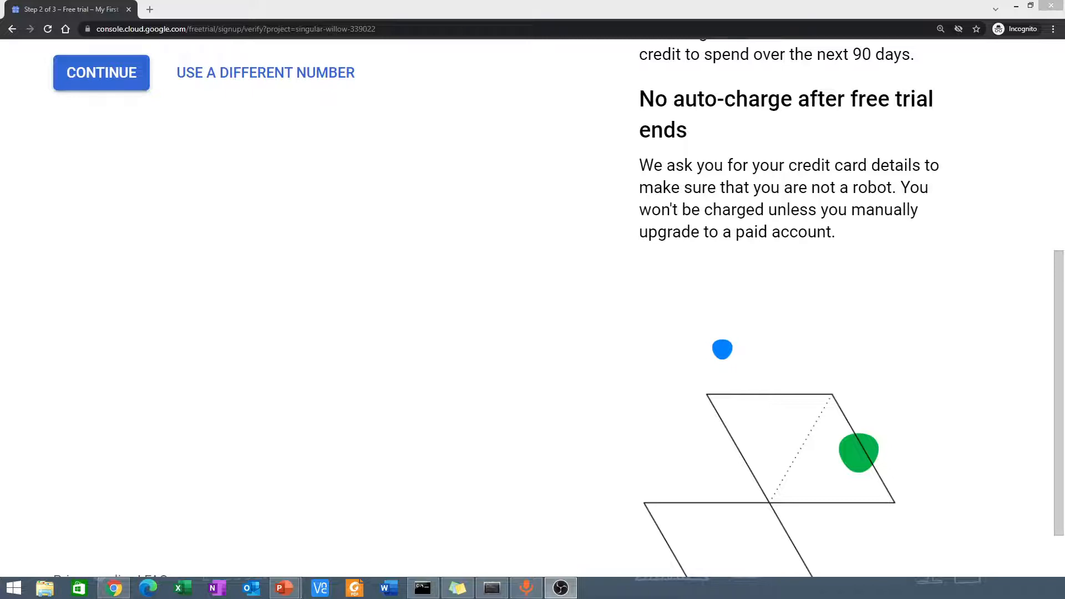
mouse_move(60, 275)
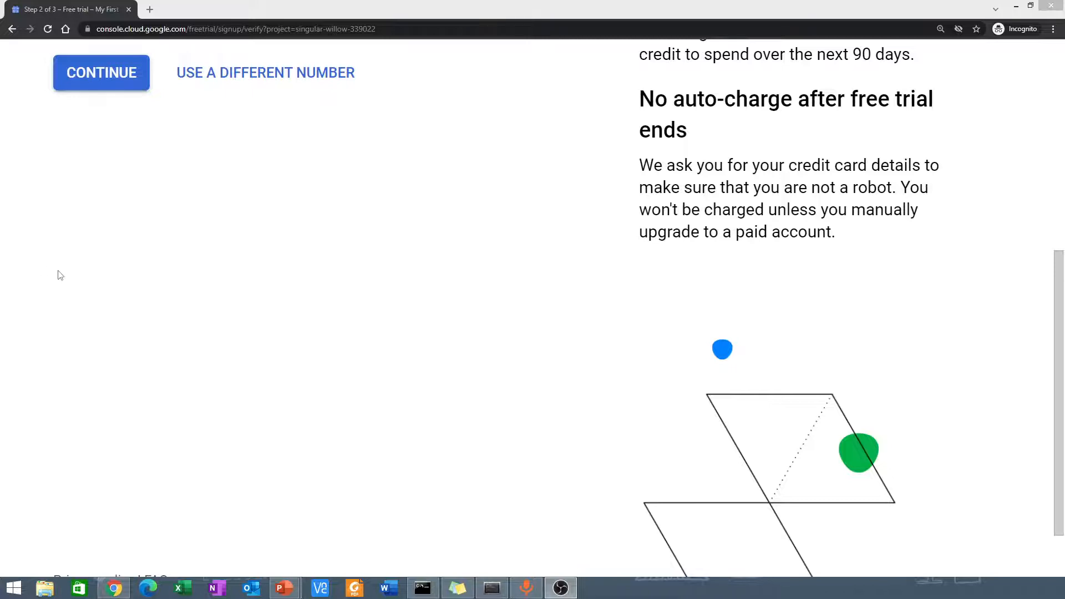
mouse_move(89, 224)
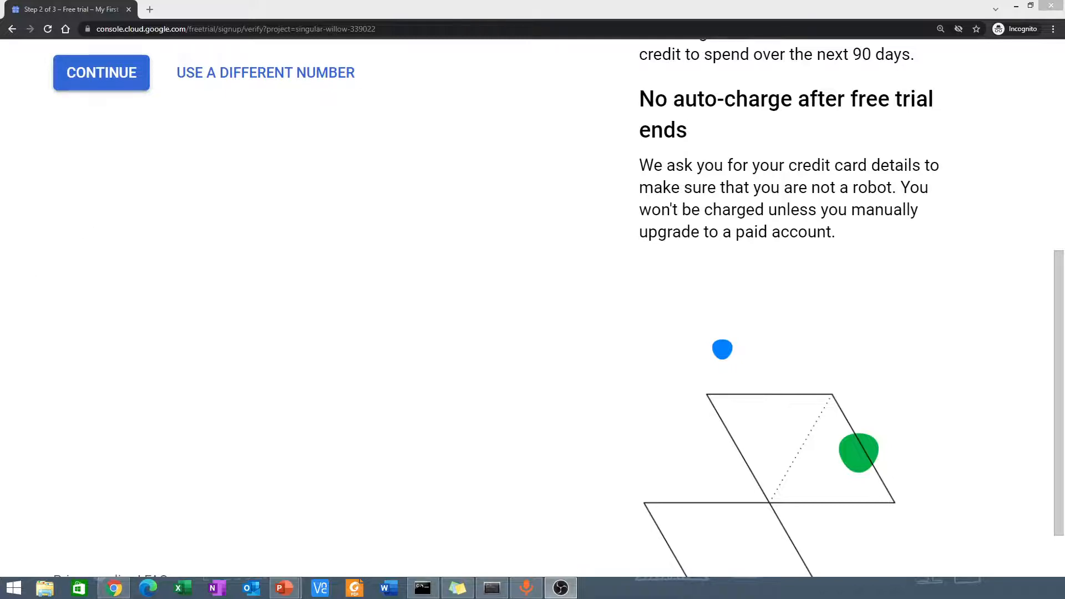
Continue to step 3 of 3, payment information verification with a Business account type
left_click(101, 73)
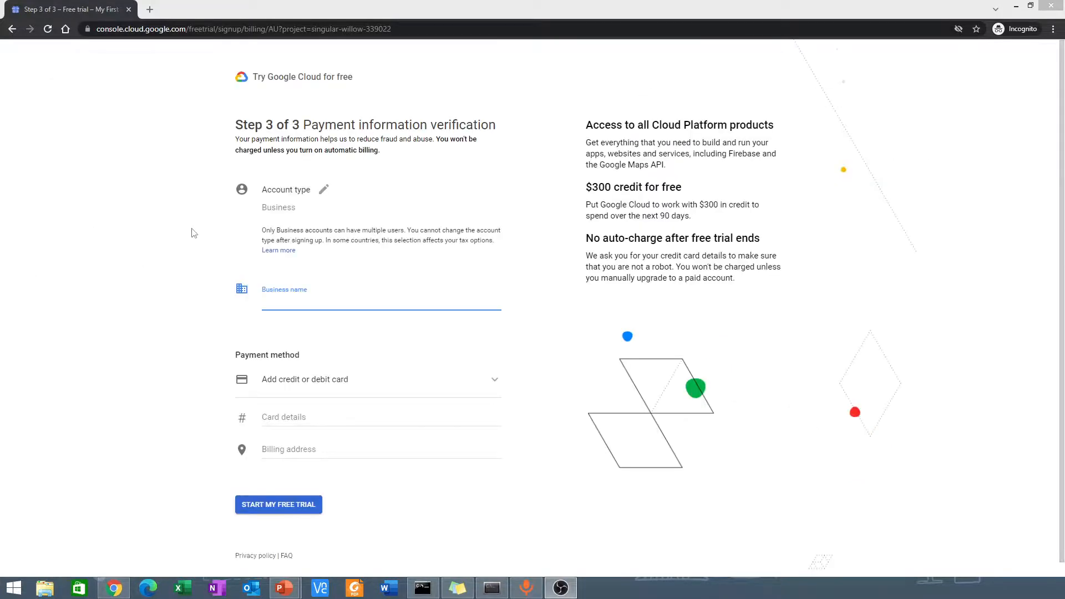
mouse_move(144, 218)
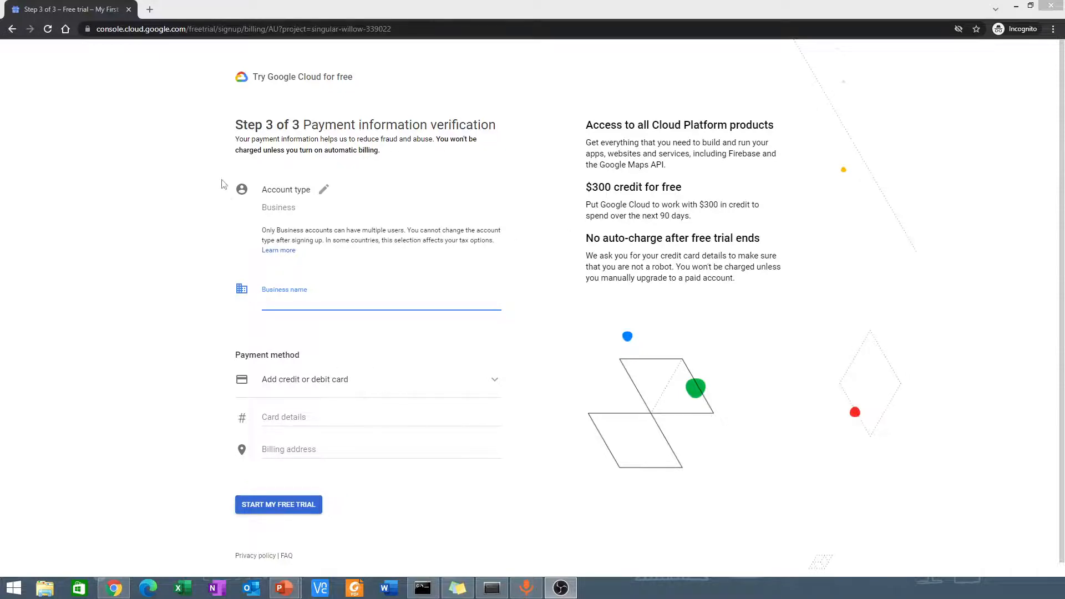
mouse_move(293, 403)
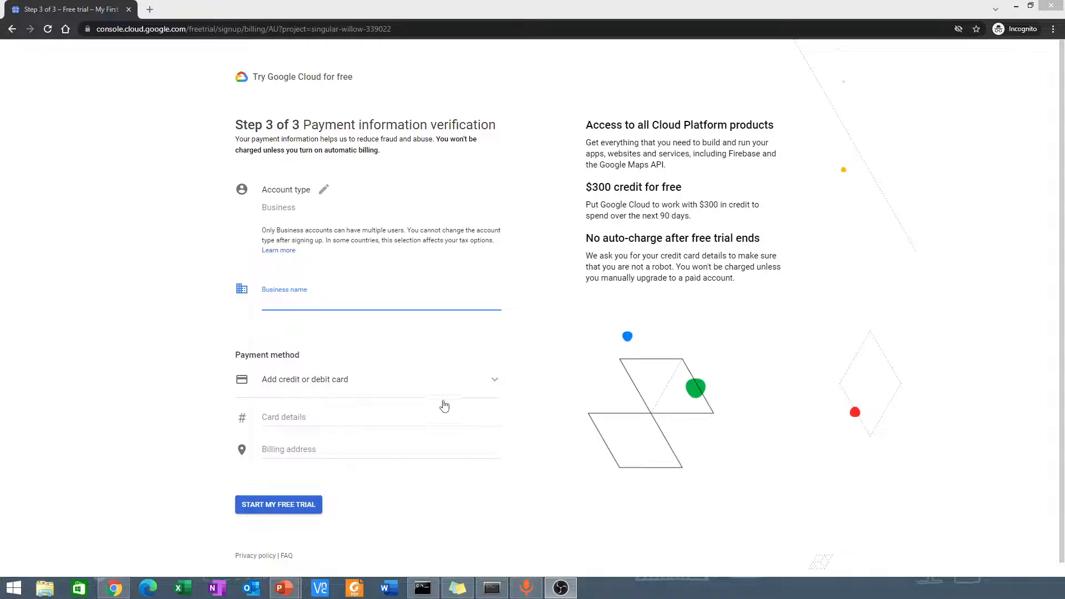
mouse_move(435, 392)
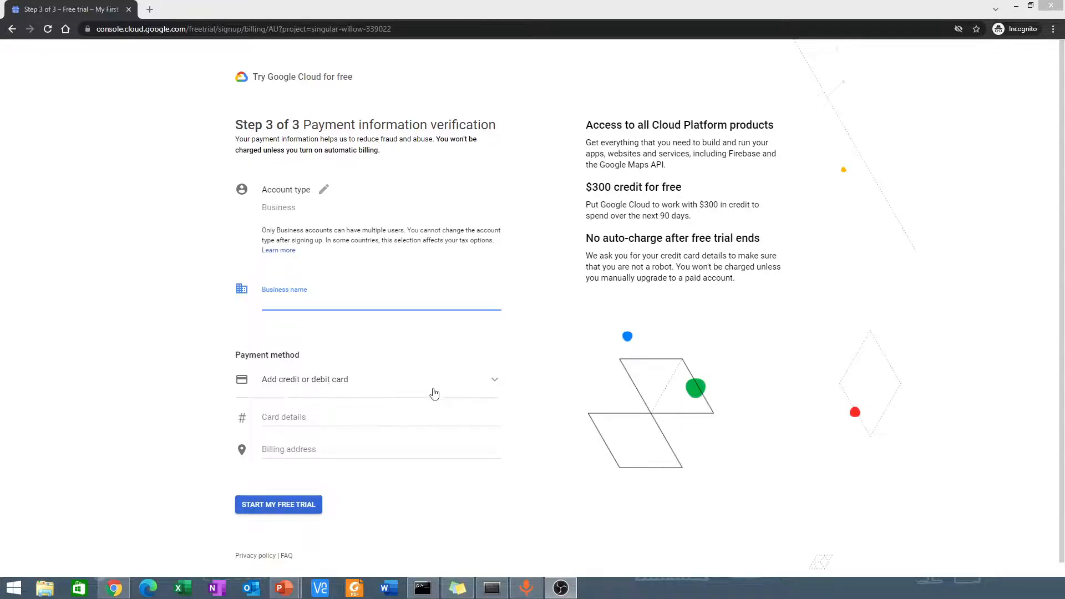
mouse_move(438, 382)
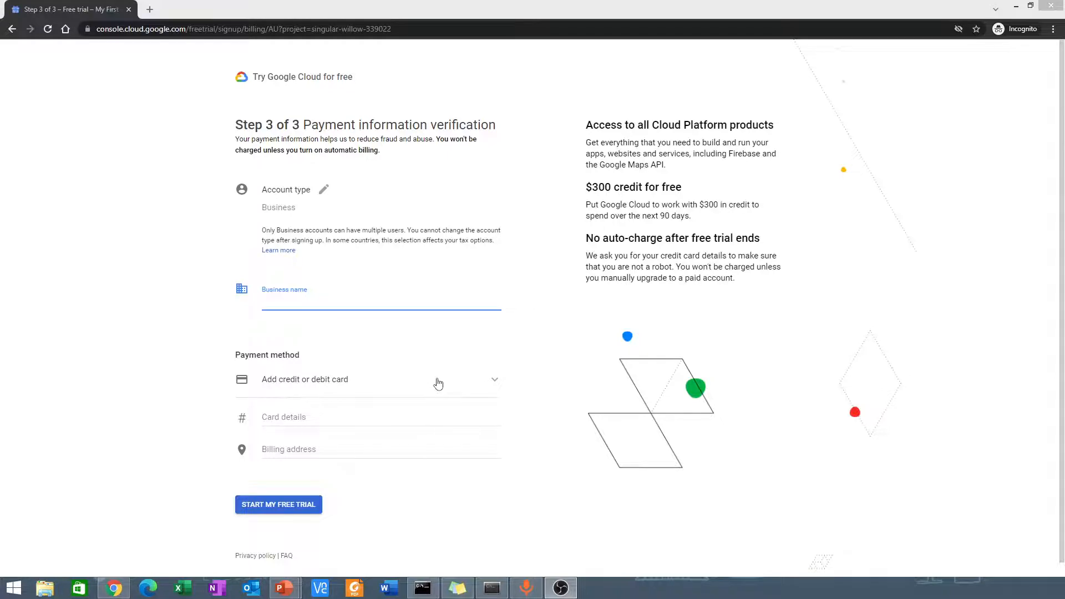
mouse_move(431, 356)
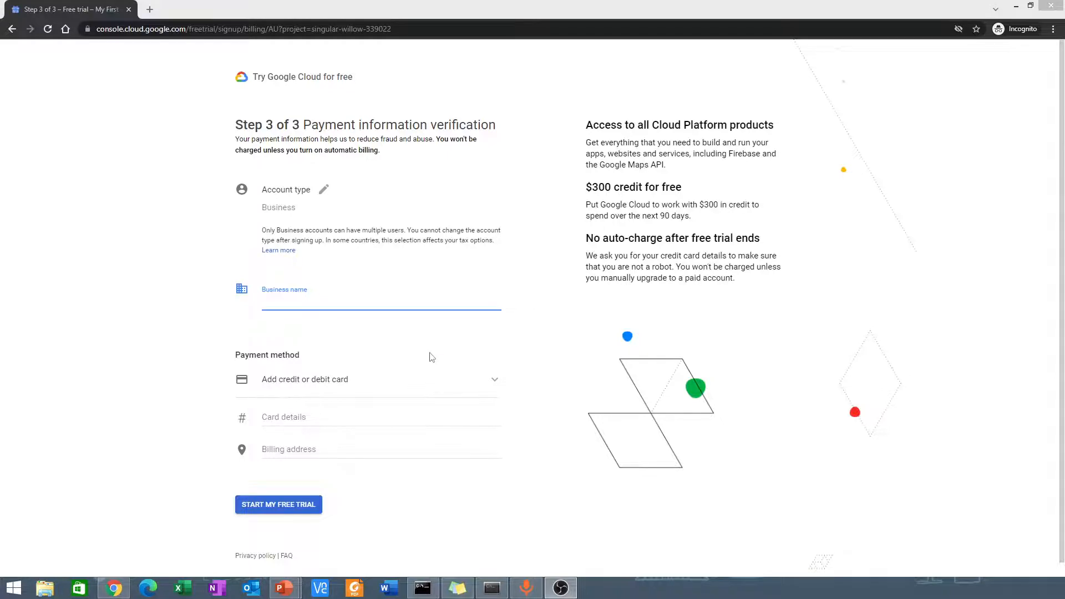
mouse_move(430, 364)
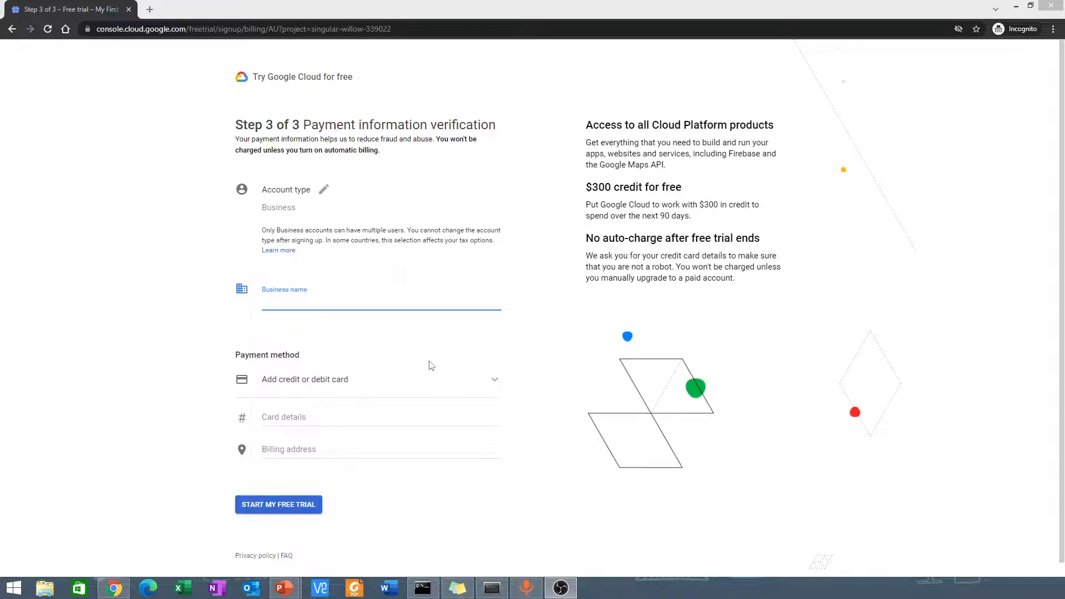
mouse_move(430, 362)
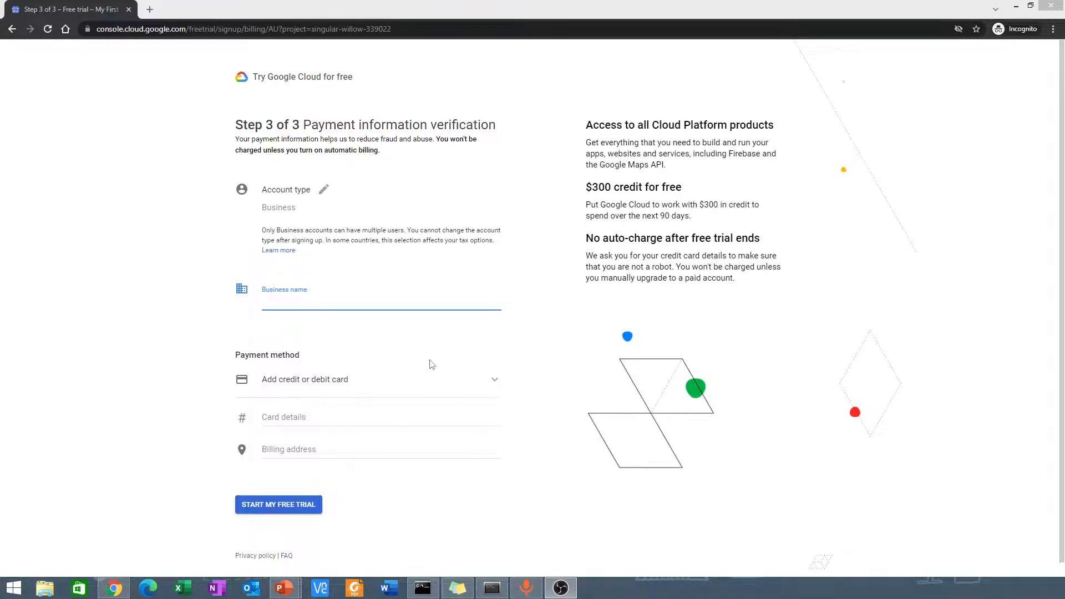
mouse_move(441, 362)
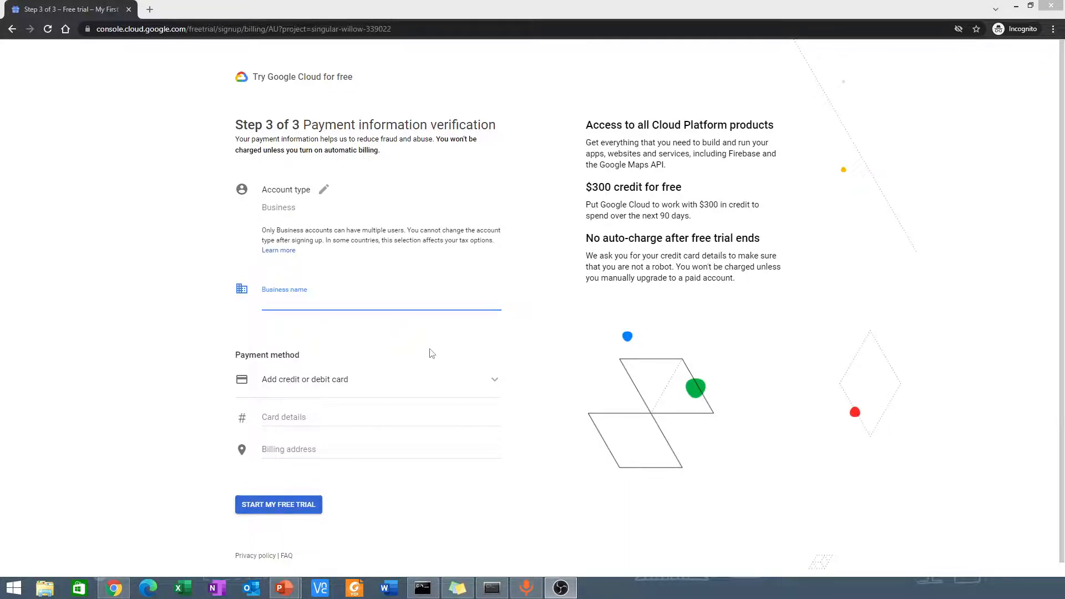
mouse_move(428, 334)
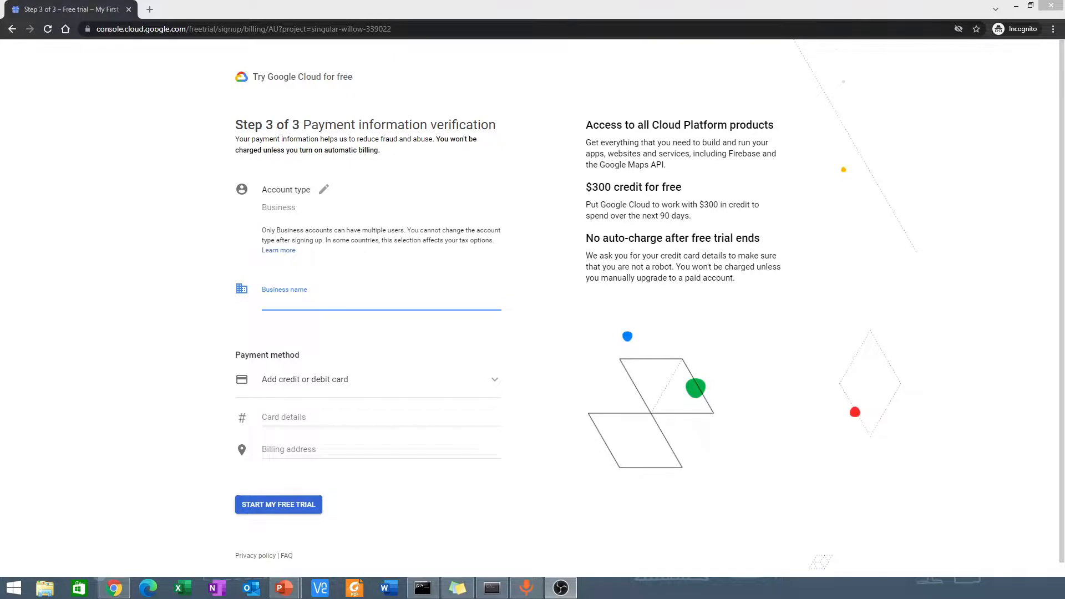
Start the free trial and answer the welcome survey: Learn more/explore, AI/machine learning, Data scientist/Data engineer
left_click(277, 504)
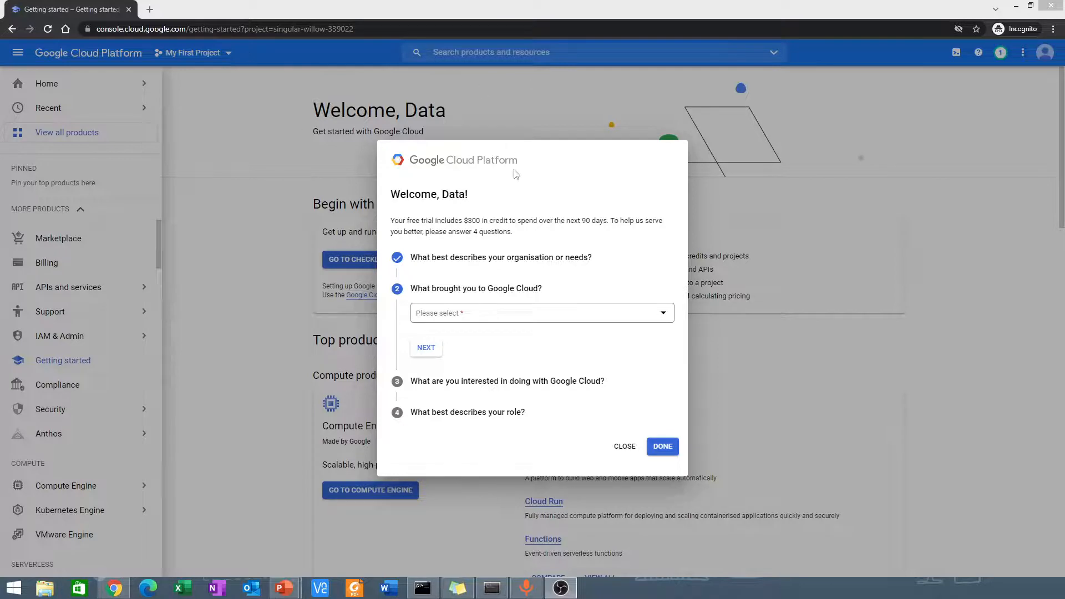
mouse_move(539, 307)
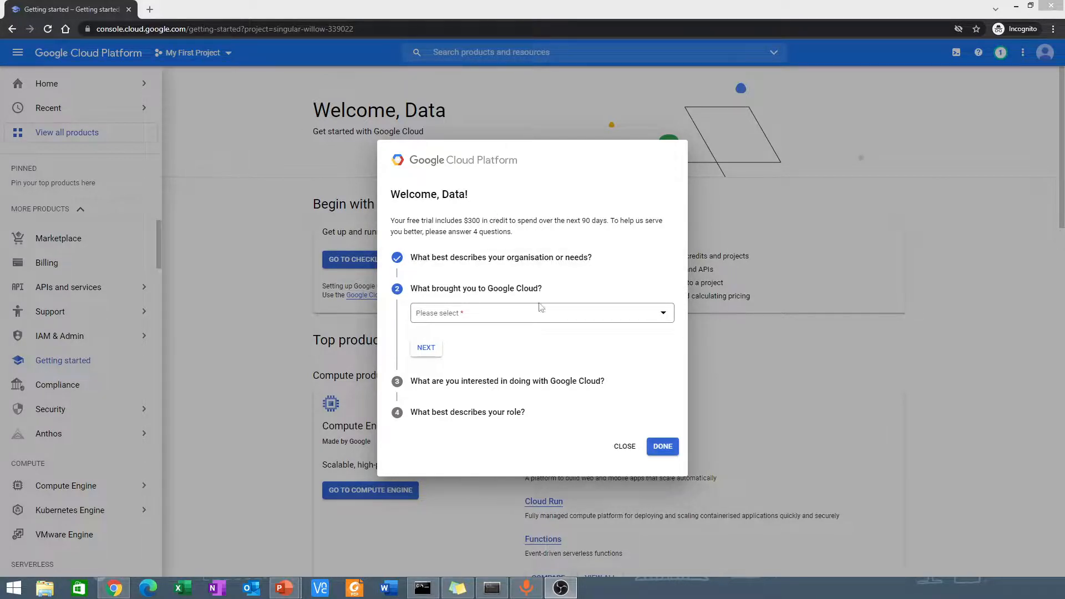
left_click(541, 313)
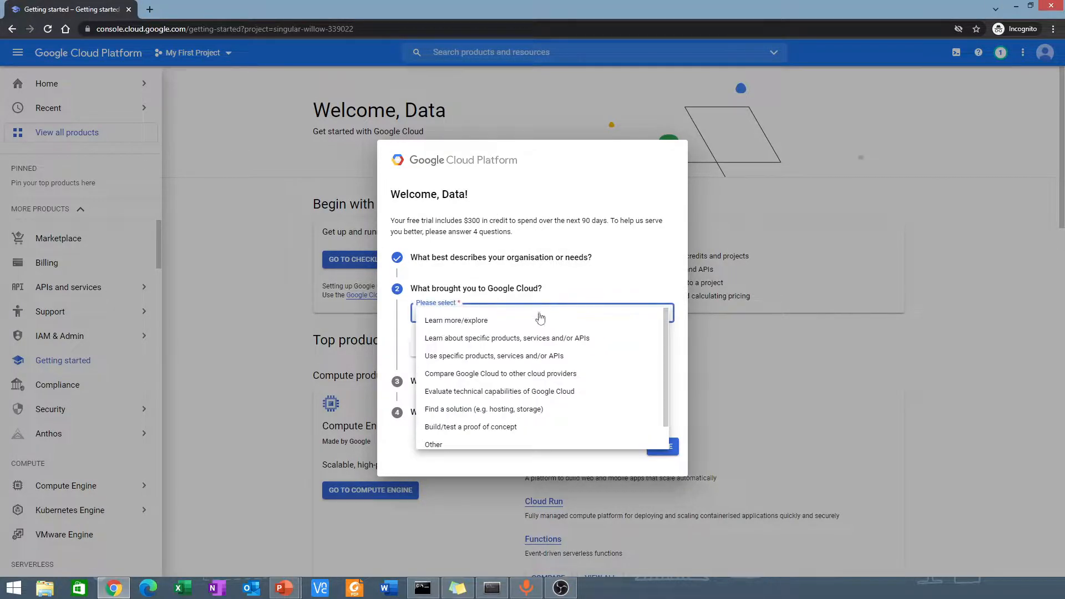
left_click(456, 319)
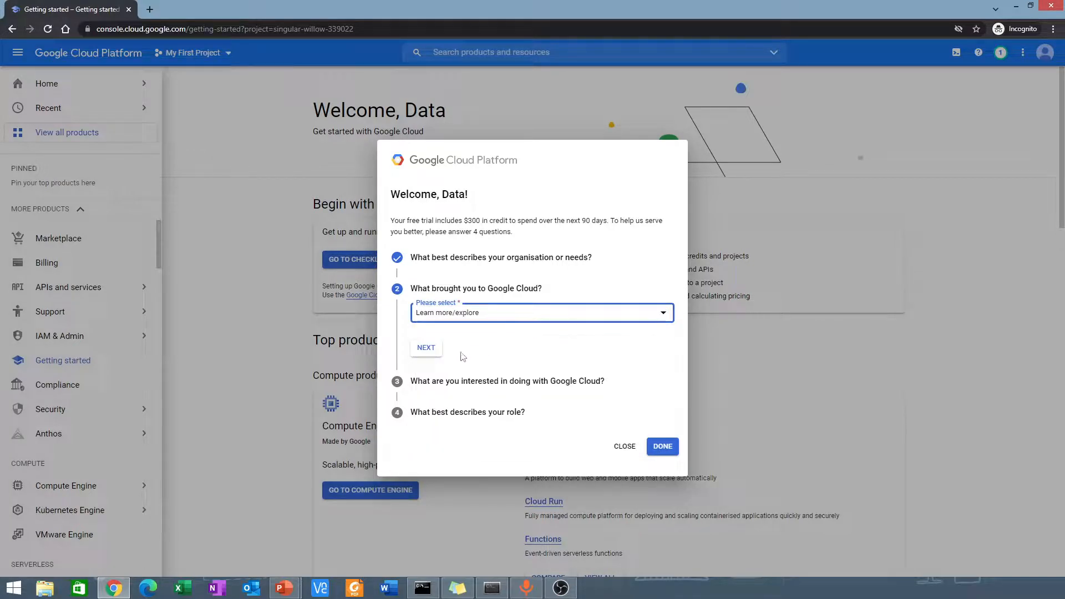
left_click(426, 347)
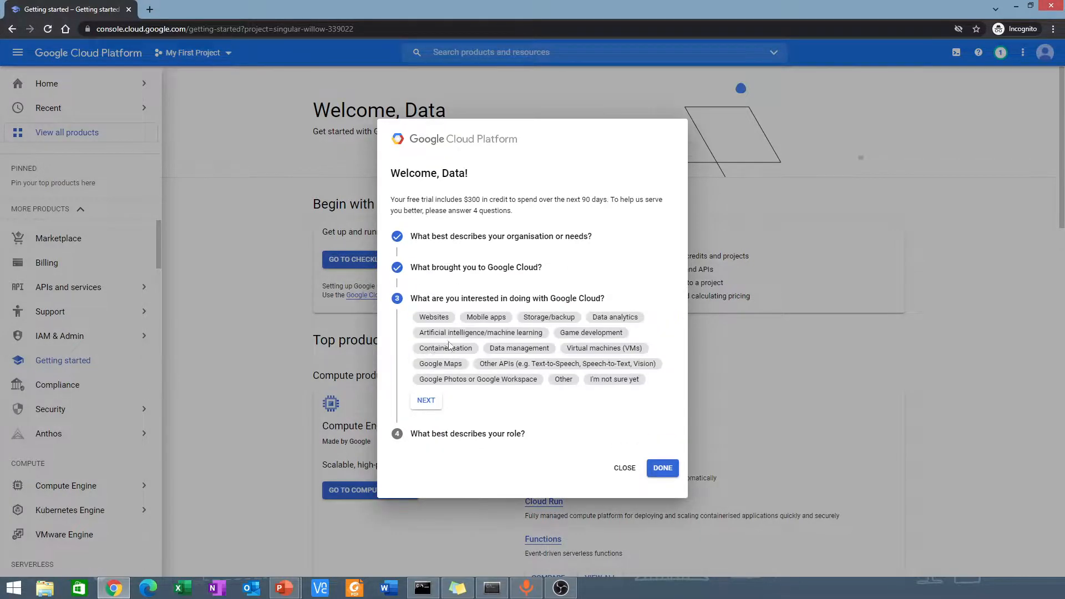
left_click(481, 332)
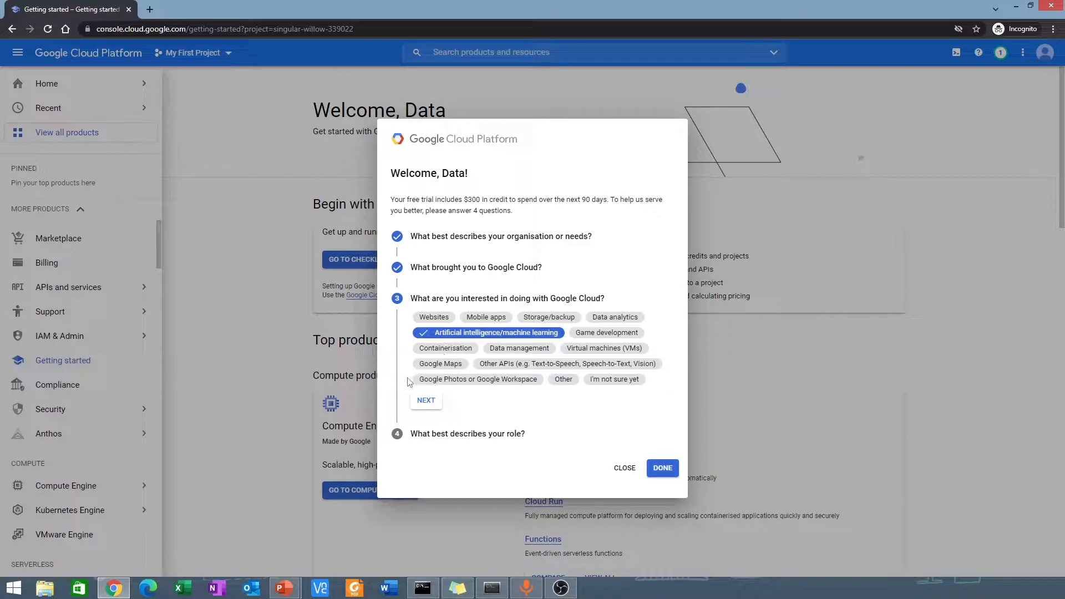
left_click(426, 401)
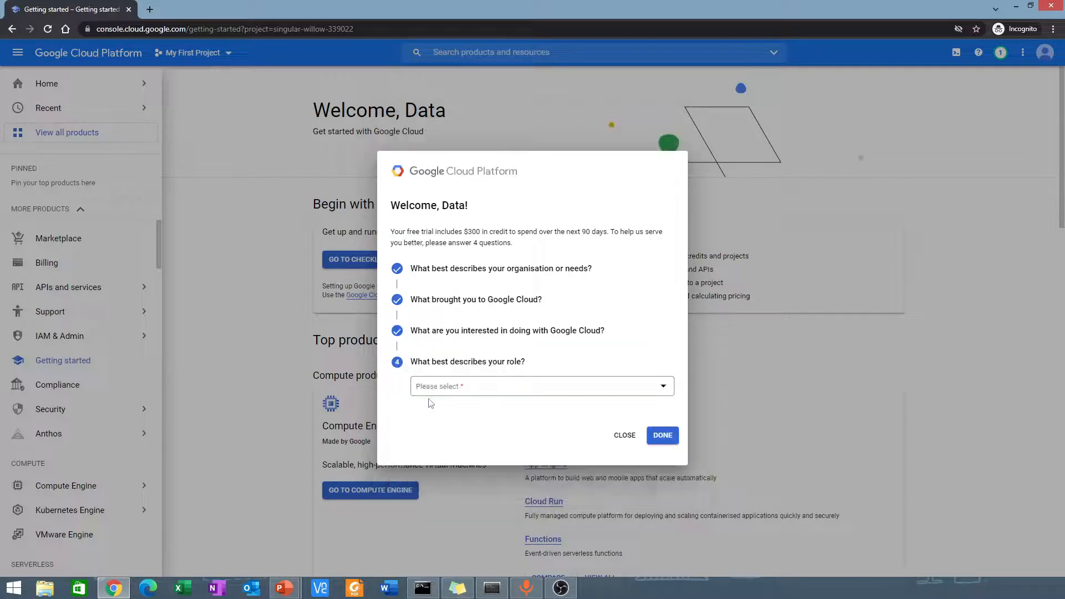
left_click(541, 386)
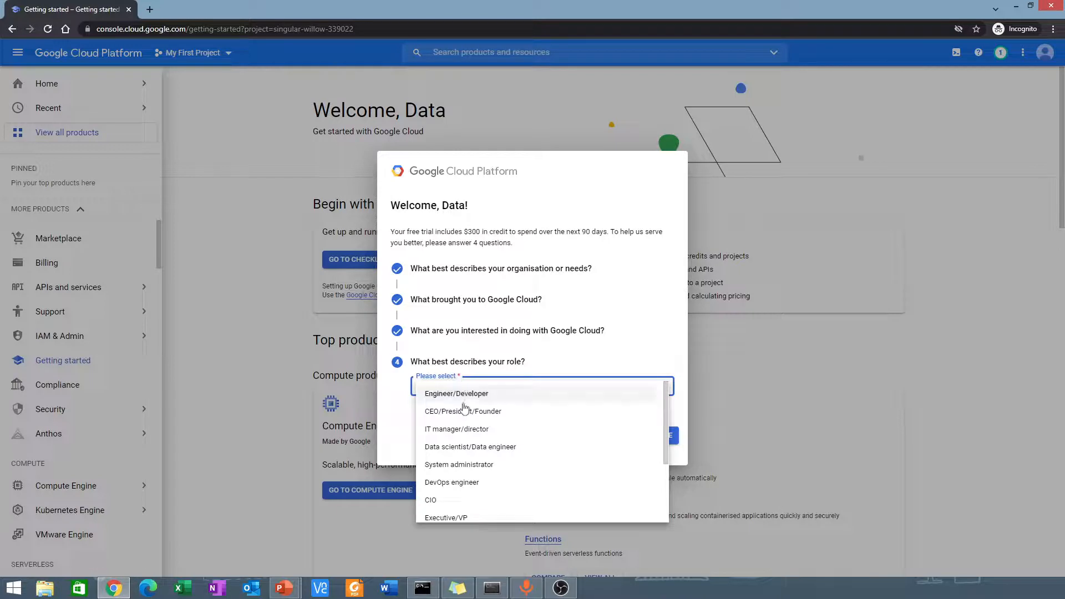
left_click(471, 446)
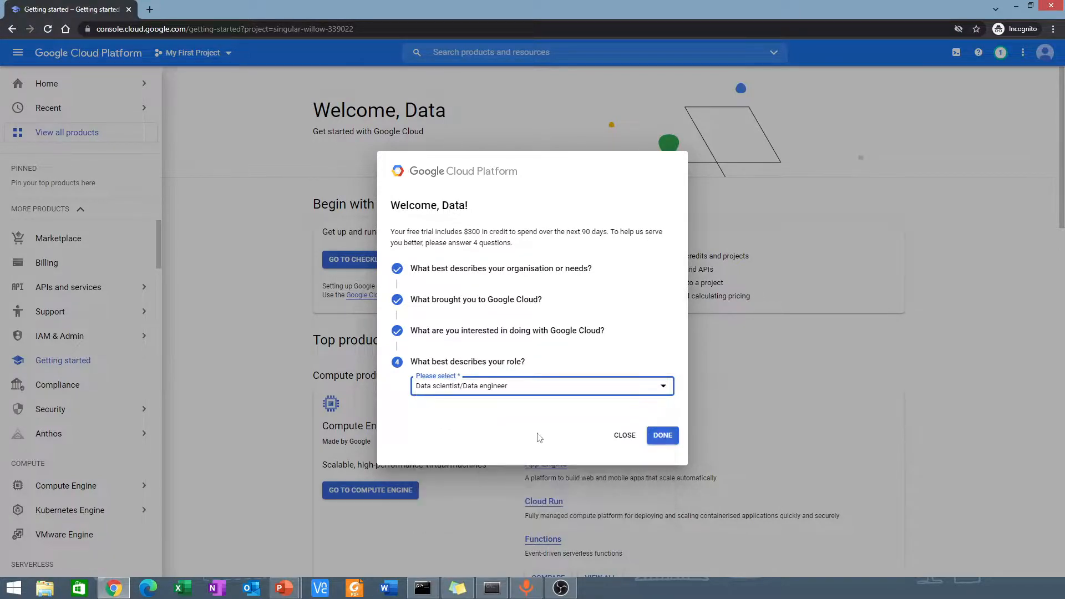
mouse_move(617, 426)
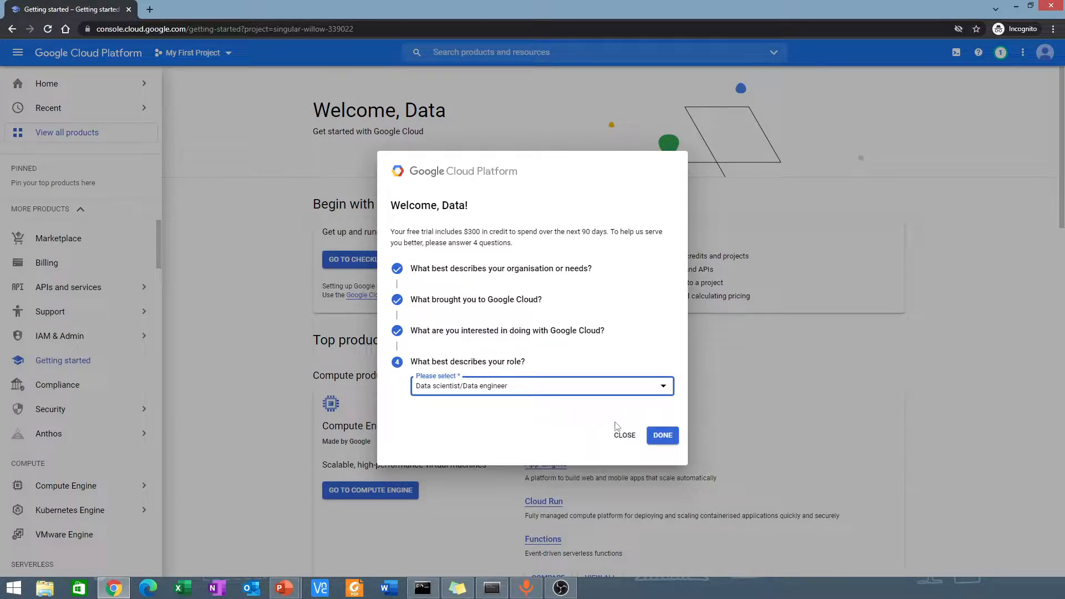
Close the Welcome dialog with Done and review the Getting started page's basics and top products
left_click(663, 435)
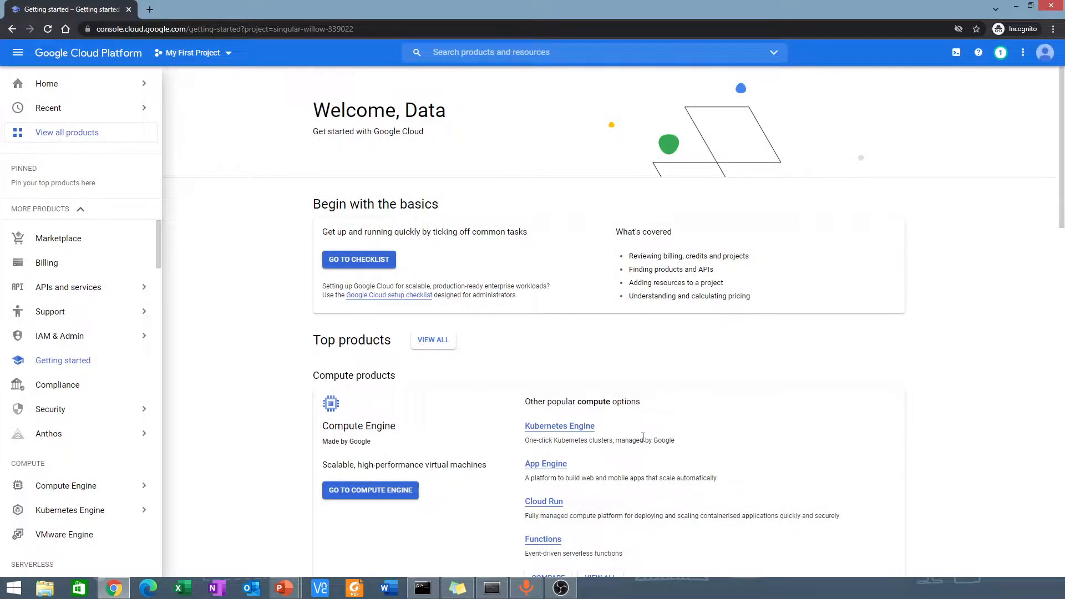
mouse_move(646, 435)
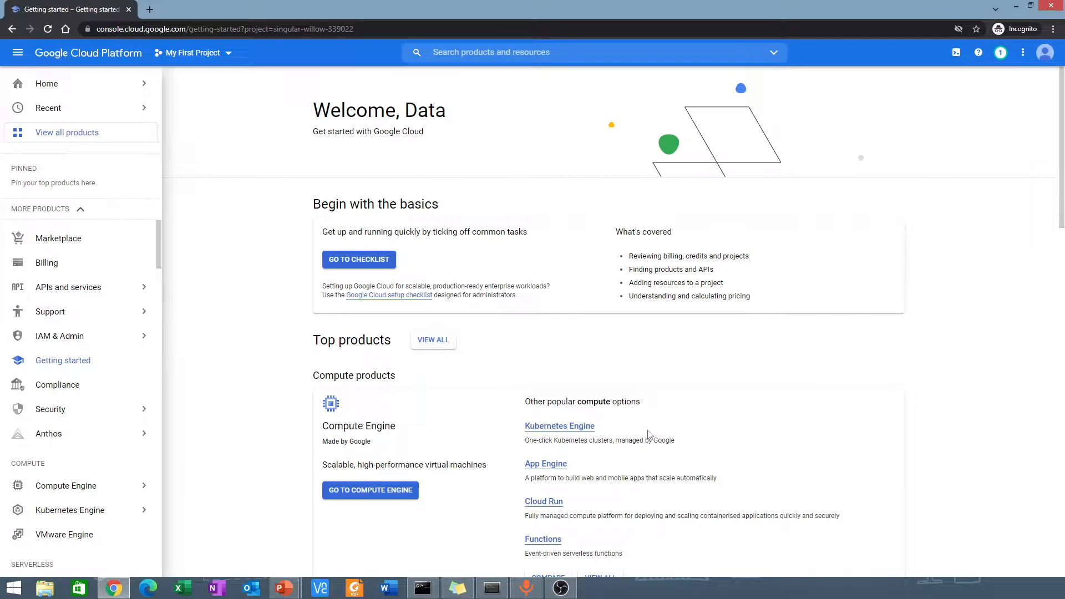
mouse_move(546, 392)
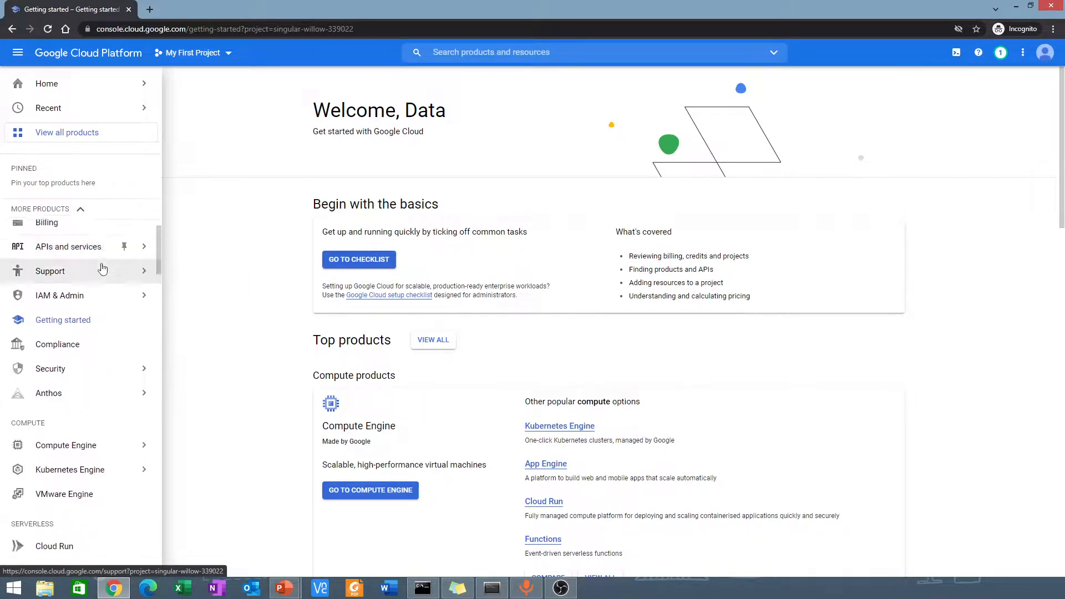
scroll("down", 3)
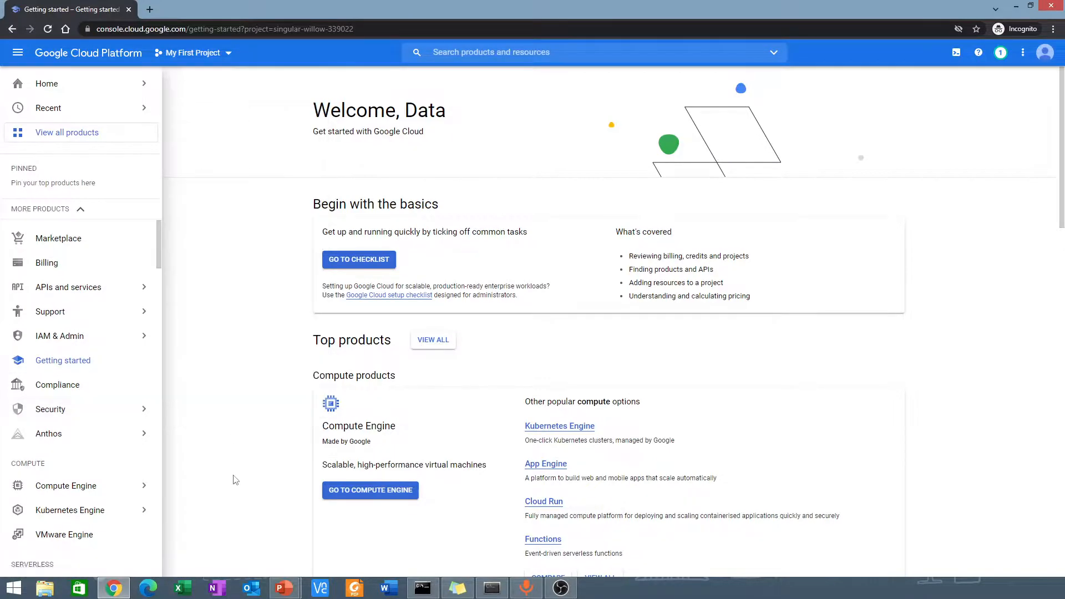
mouse_move(275, 462)
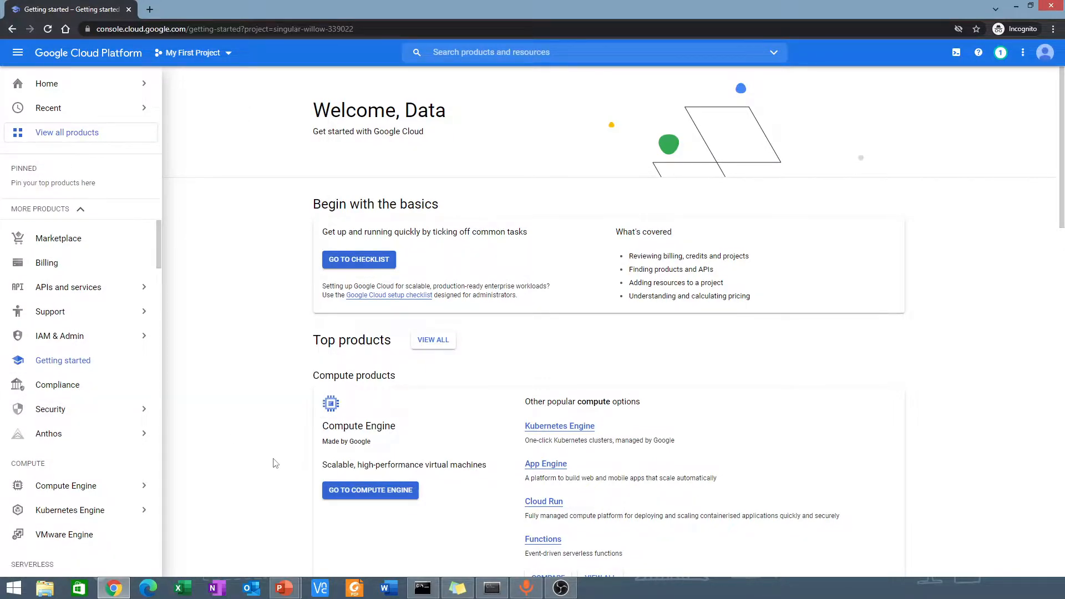
mouse_move(277, 455)
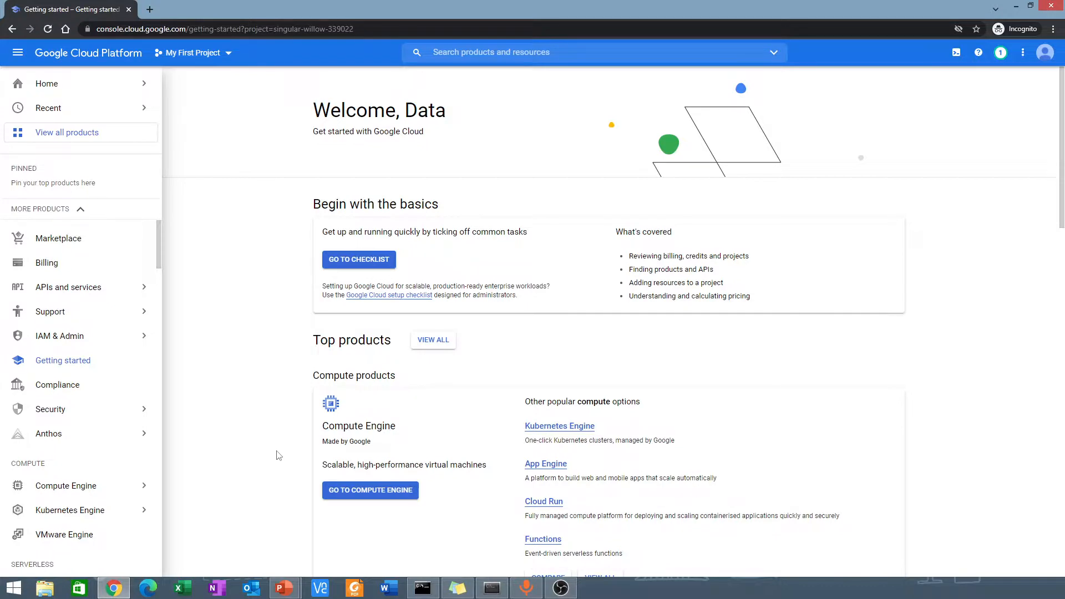
mouse_move(288, 455)
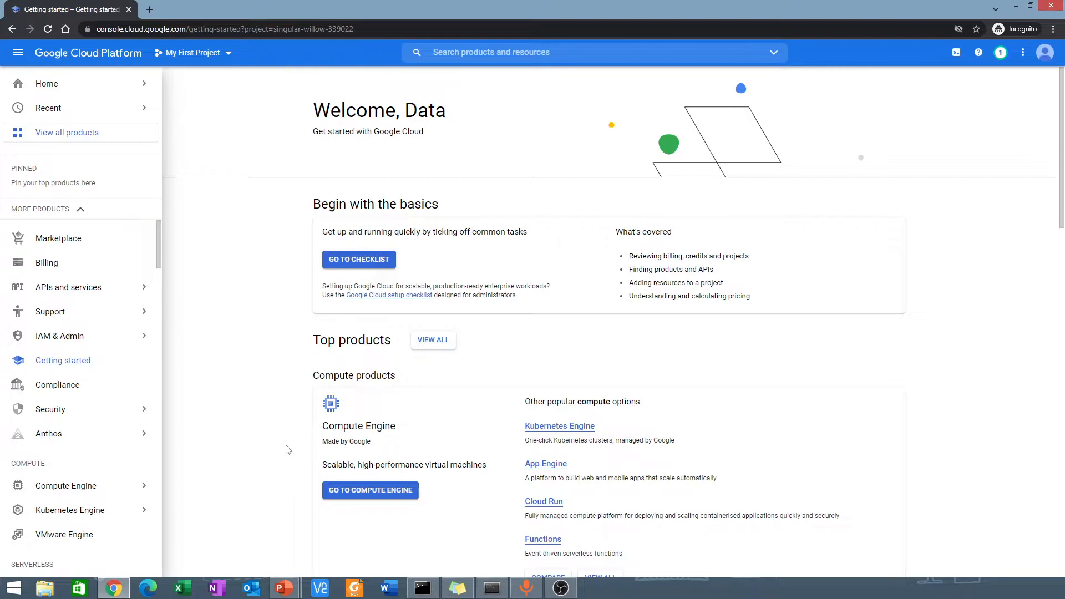
mouse_move(295, 439)
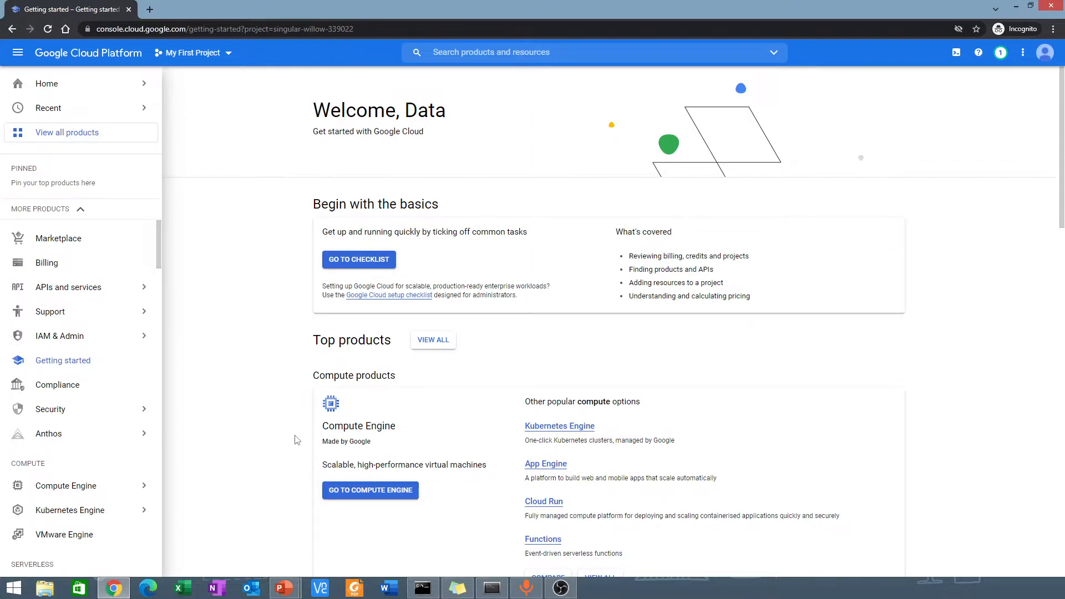